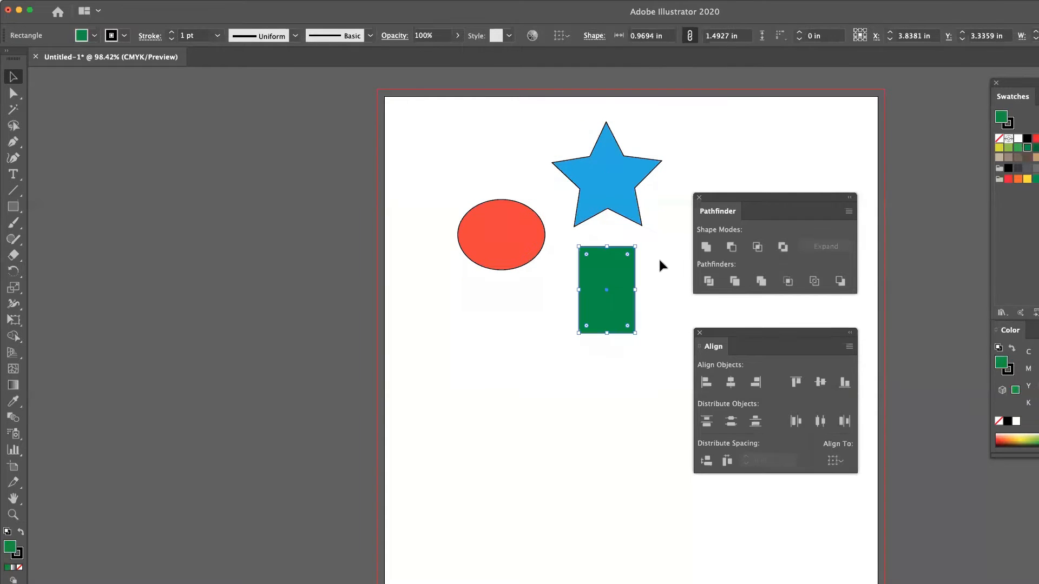
Drag the Pathfinder panel left of the artboard and the Align panel to its right edge.
left_click_drag(717, 211, 127, 210)
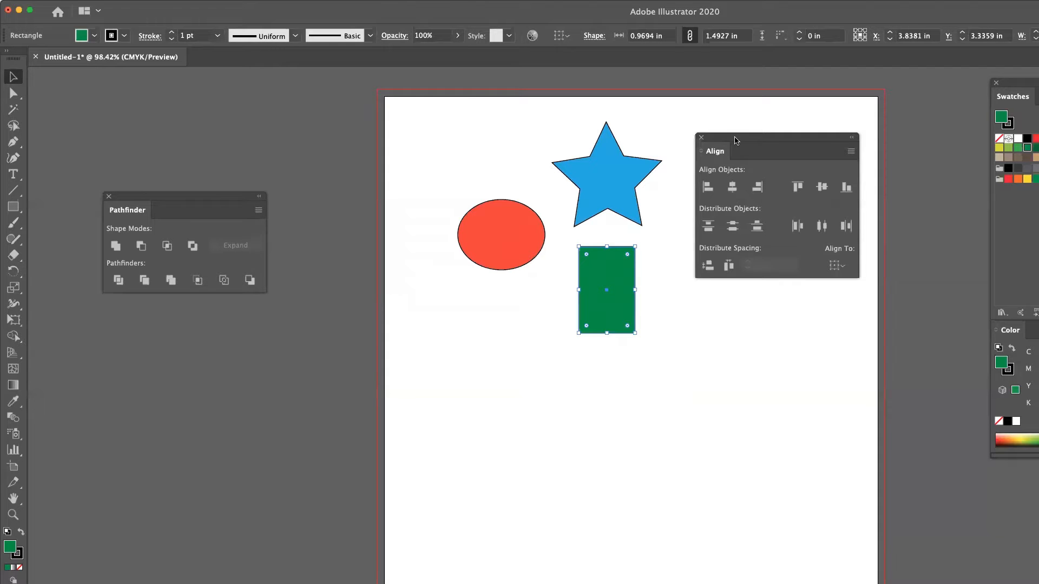
left_click_drag(735, 139, 844, 151)
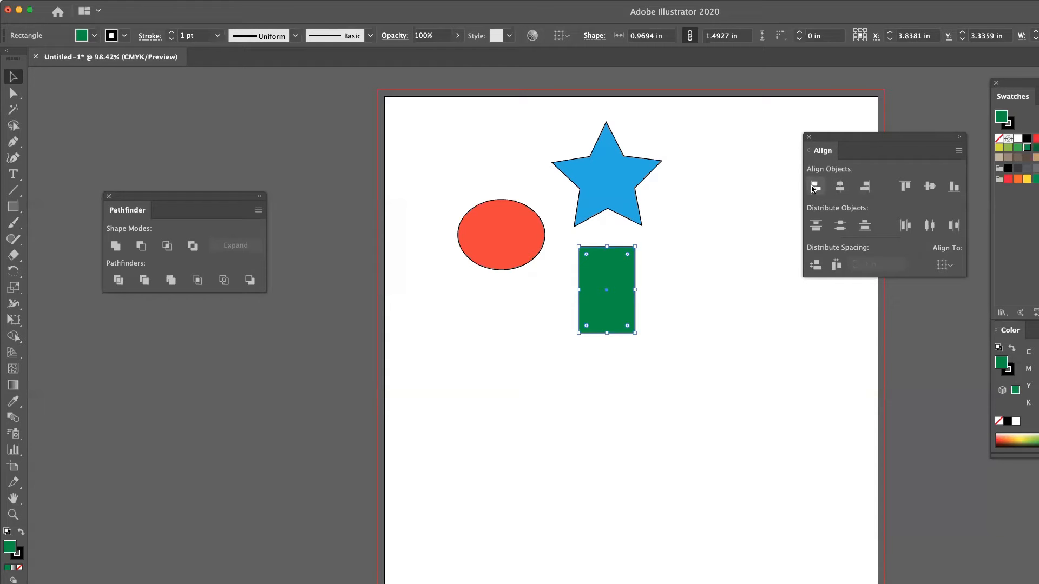
mouse_move(815, 186)
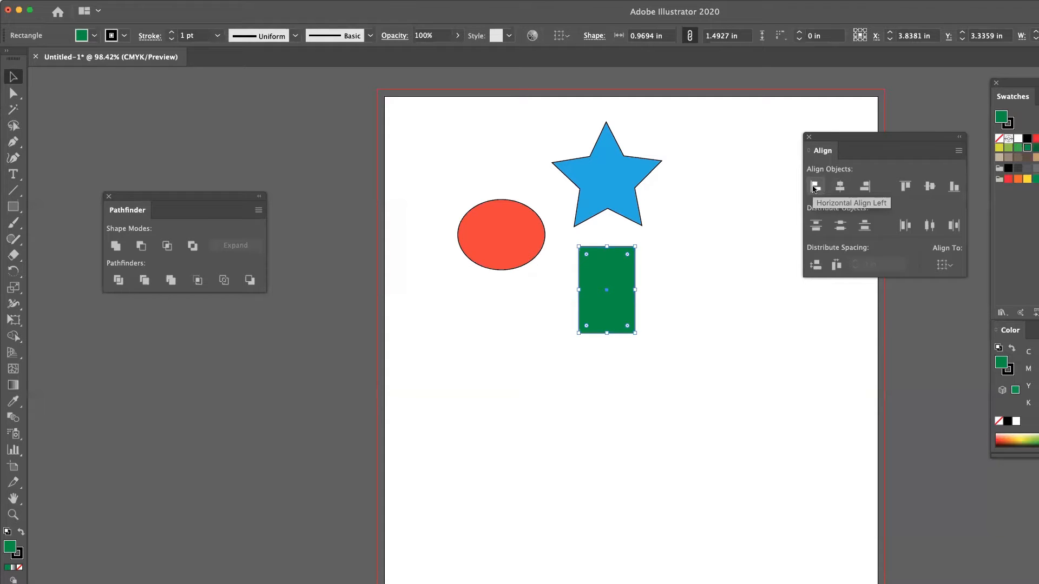
Select the star, ellipse and rectangle together as one set.
left_click(576, 236)
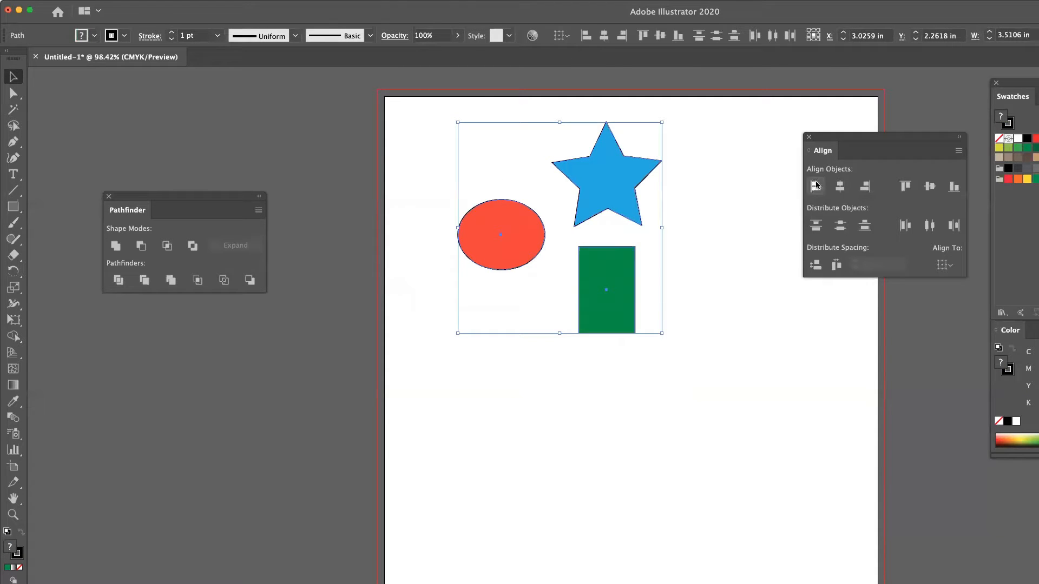
left_click(815, 186)
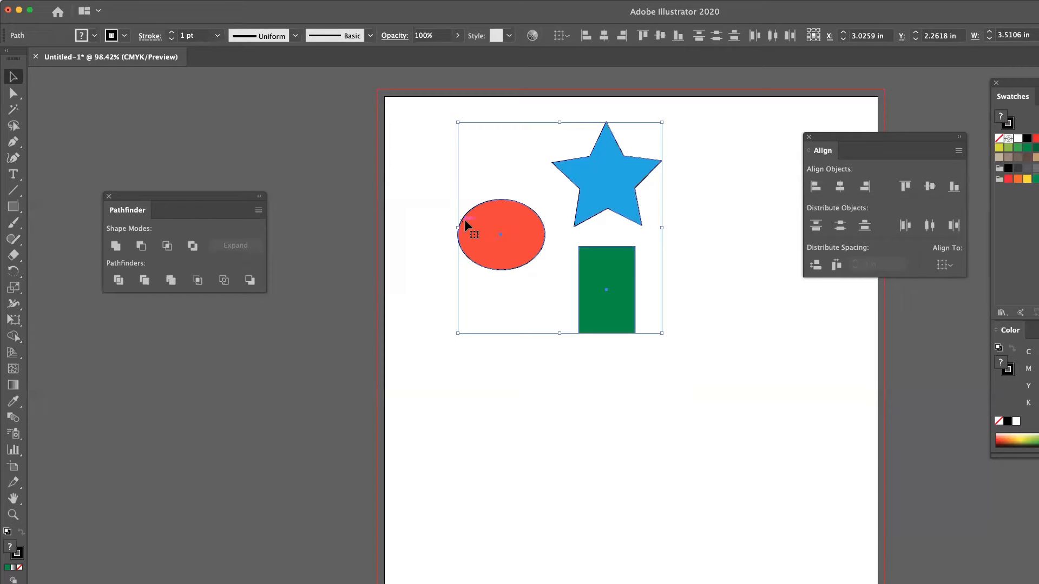
left_click(815, 187)
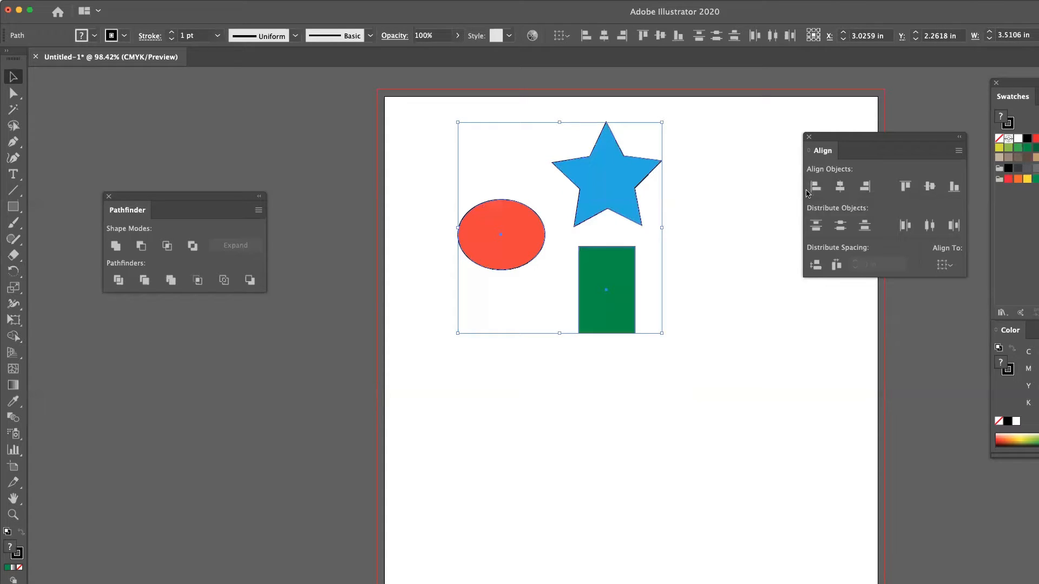
mouse_move(838, 186)
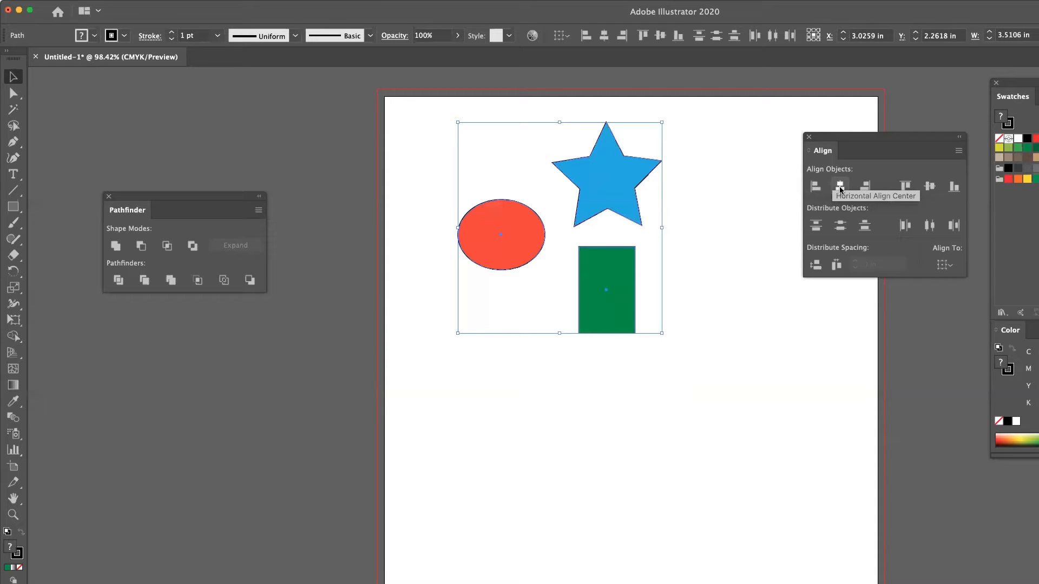
Apply Horizontal Align Center to the three shapes, then undo it.
left_click(838, 186)
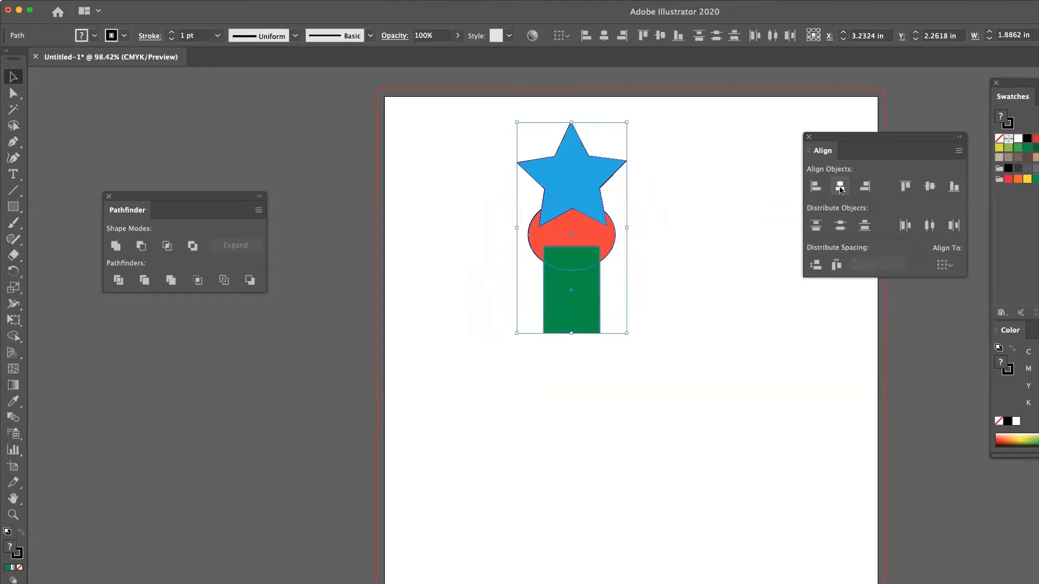
left_click(839, 185)
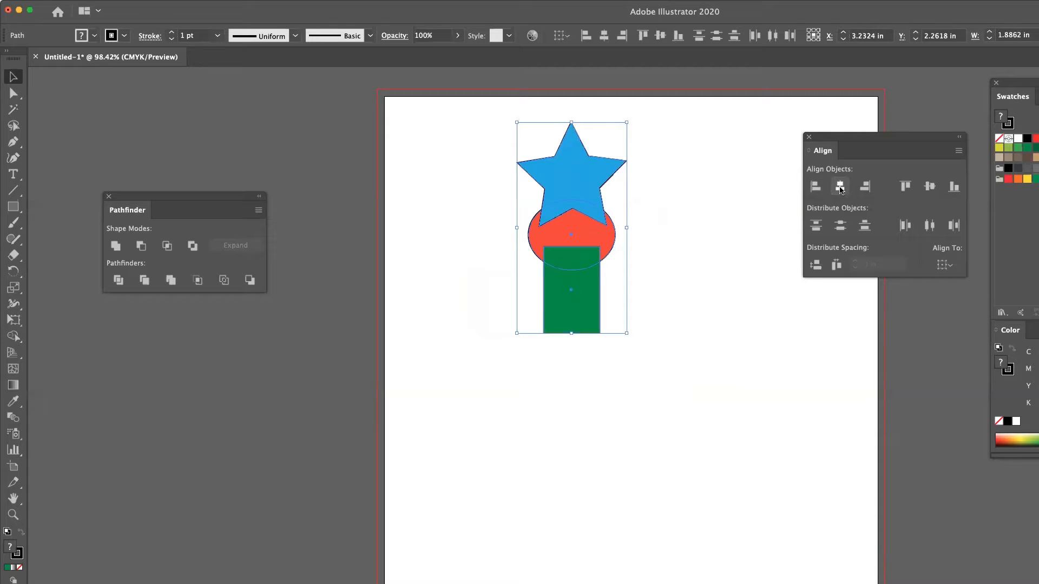
mouse_move(841, 191)
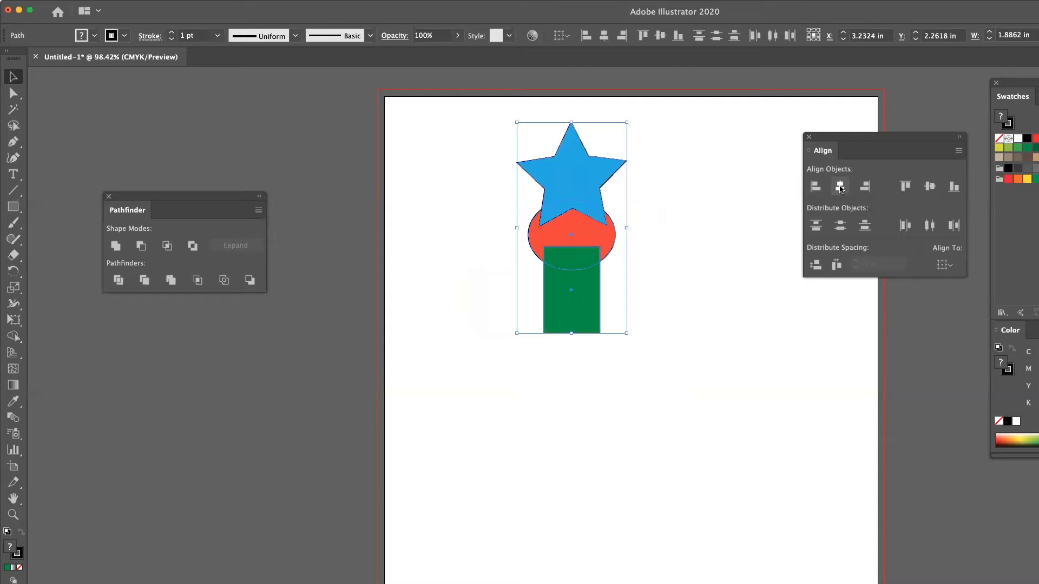
left_click(839, 226)
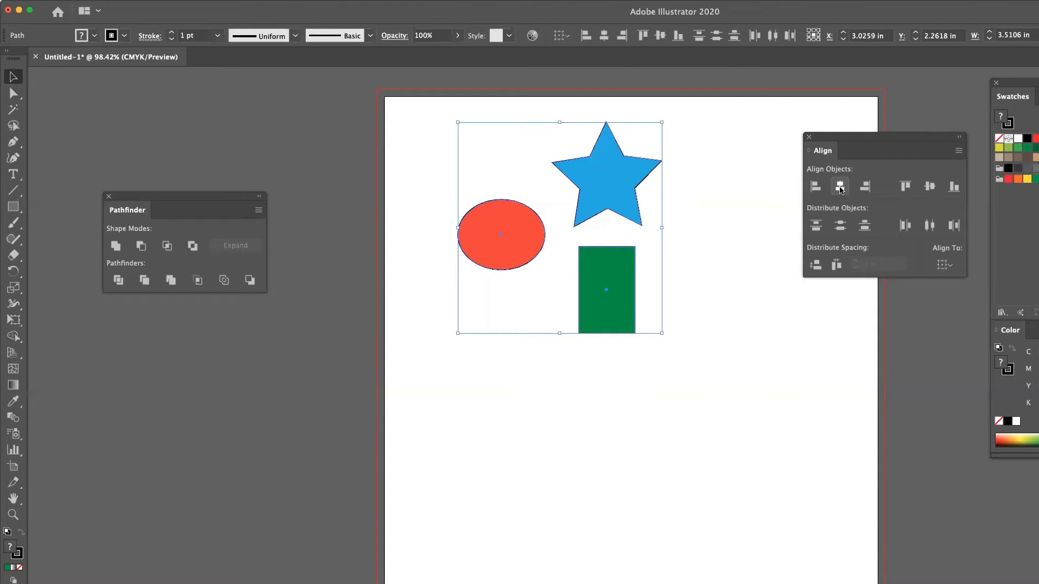
mouse_move(863, 186)
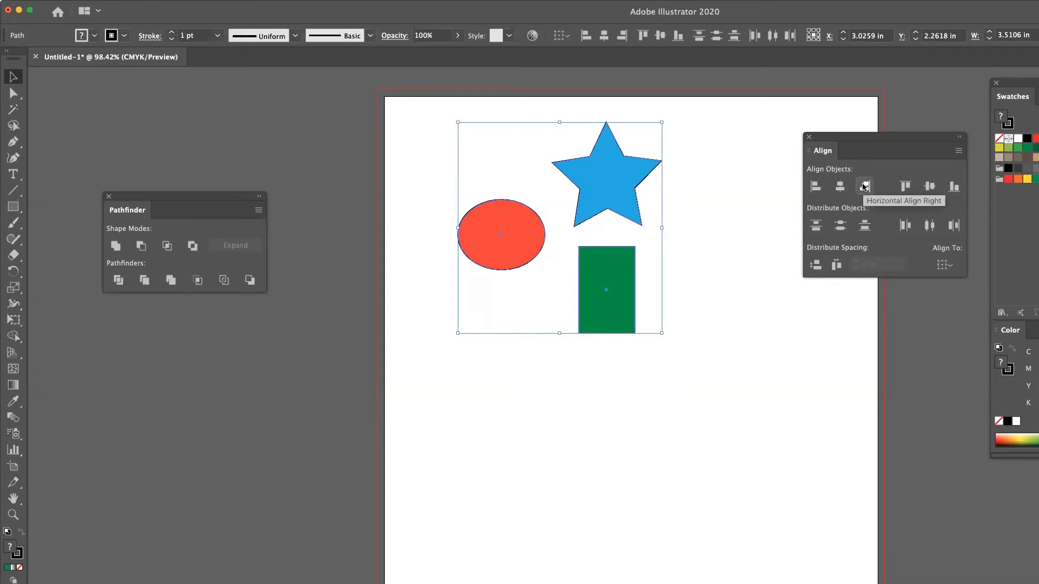
Apply Horizontal Align Right to the shapes, then undo it.
left_click(863, 186)
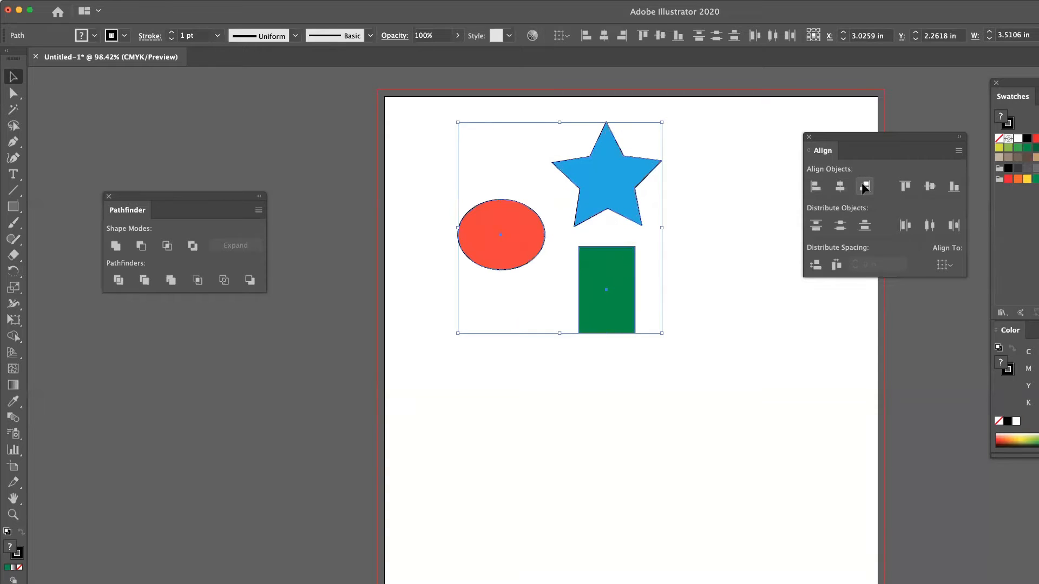
left_click(863, 187)
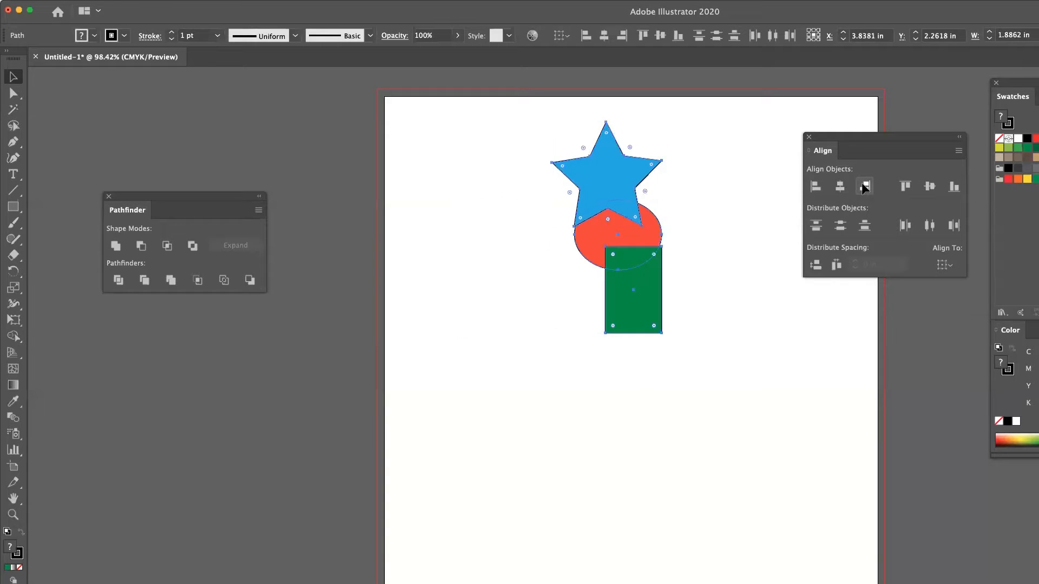
left_click(864, 186)
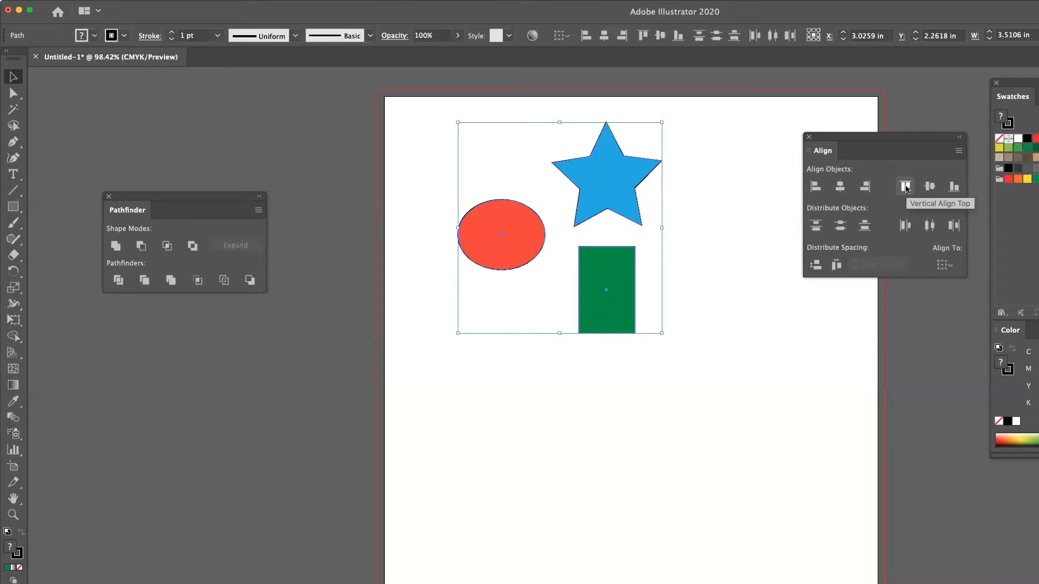
Try Vertical Align Top and Vertical Align Center on the shapes, undoing each.
left_click(905, 186)
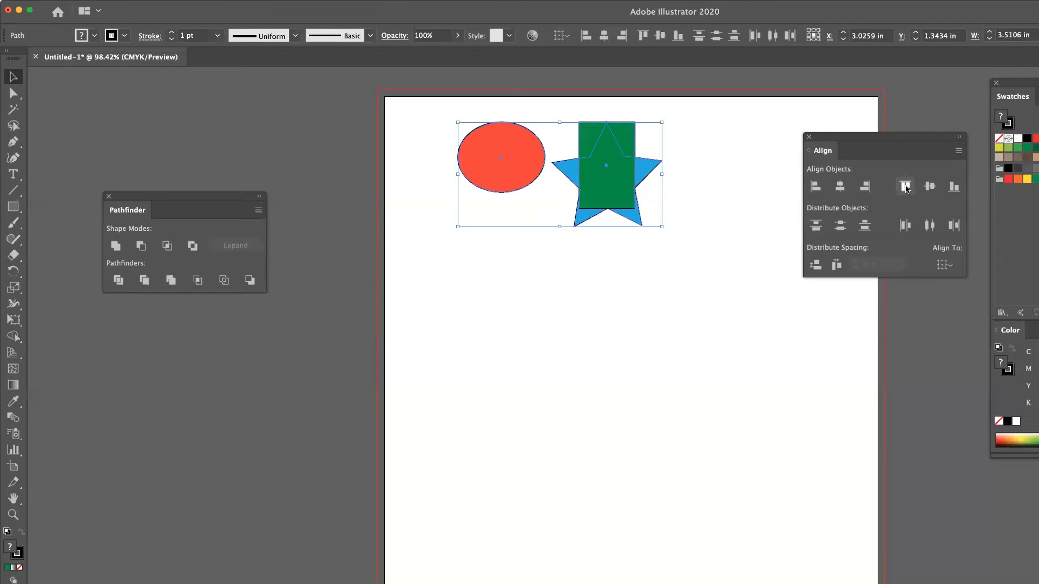
left_click(905, 186)
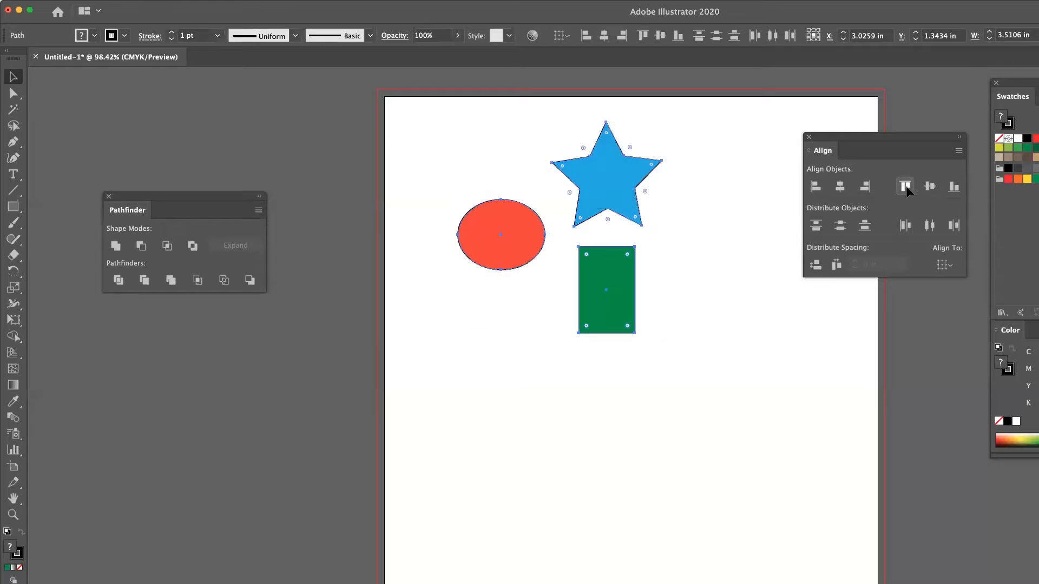
left_click(929, 187)
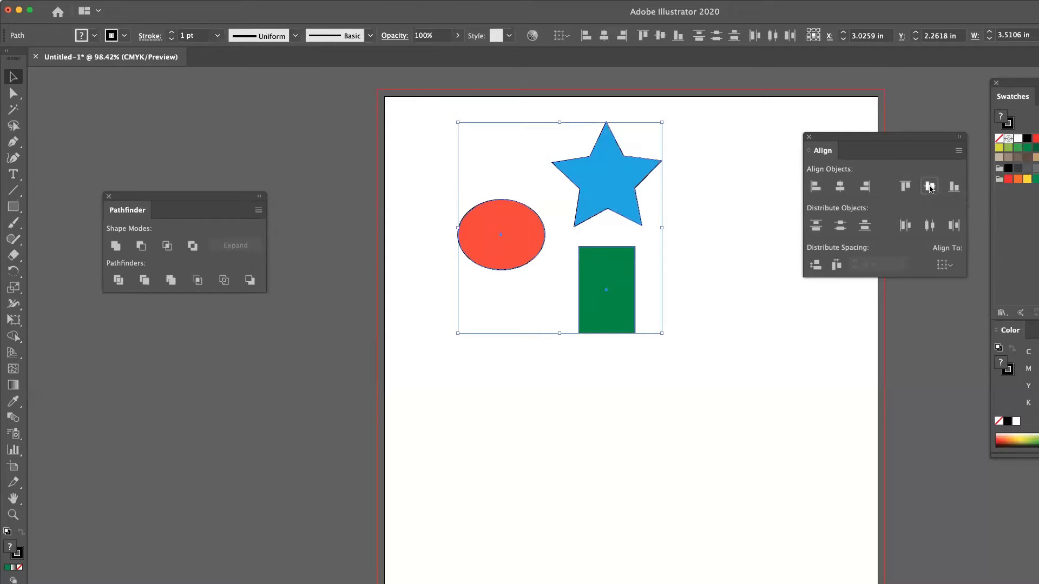
left_click(929, 186)
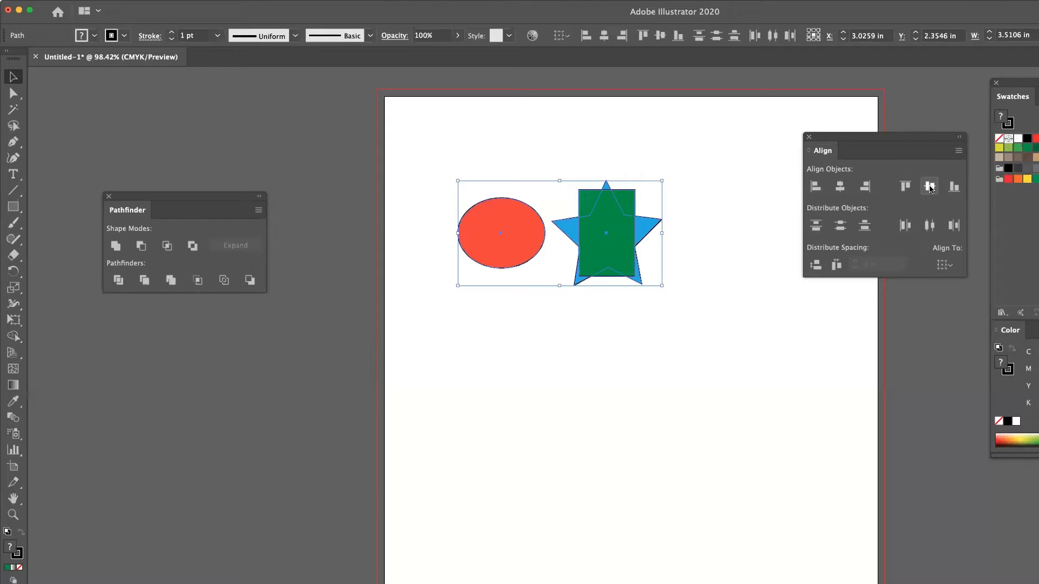
left_click(929, 186)
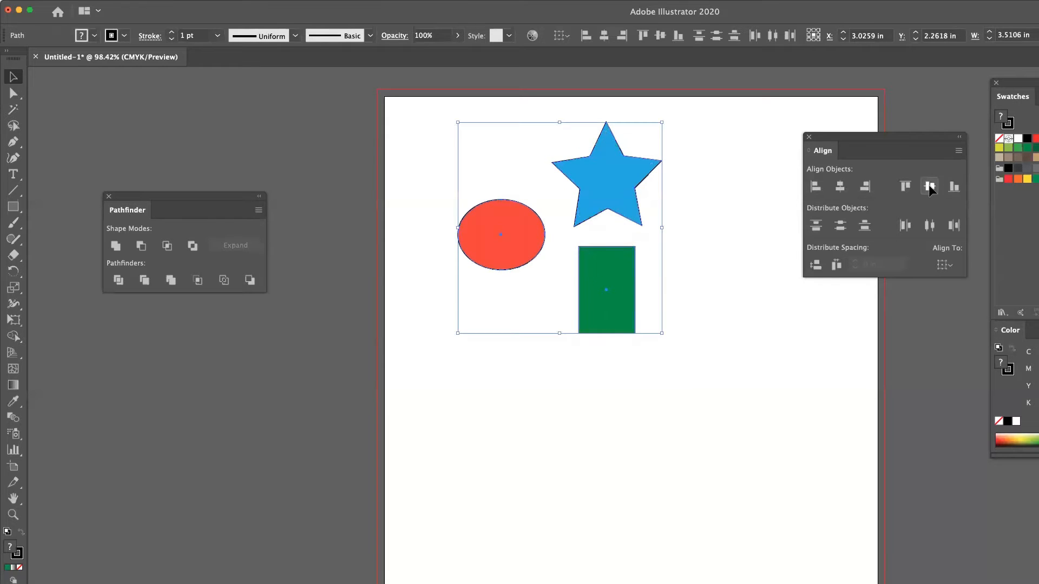
mouse_move(952, 186)
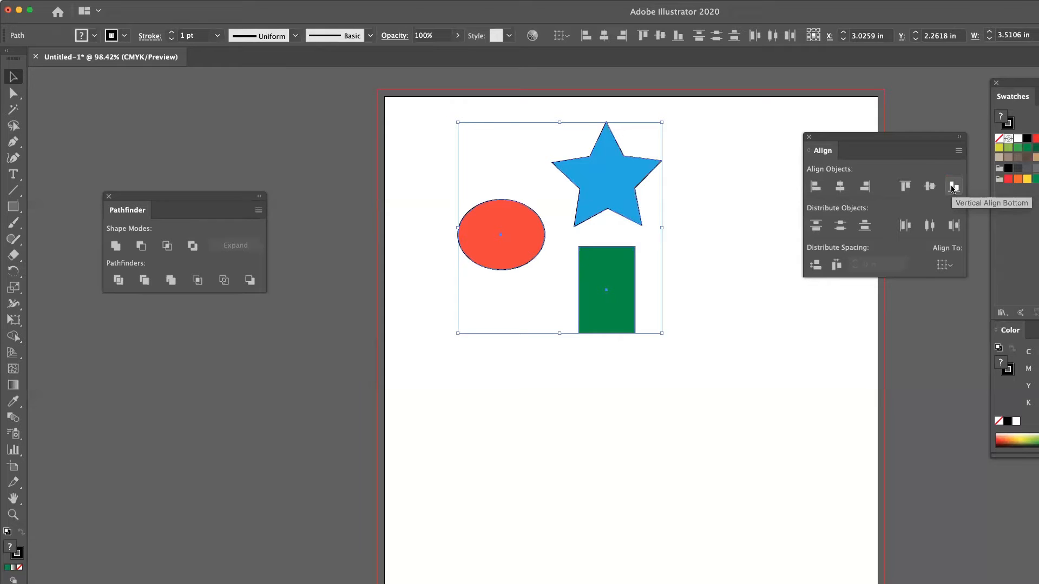
Apply Vertical Align Bottom to the shapes, then revert to the original arrangement.
left_click(952, 186)
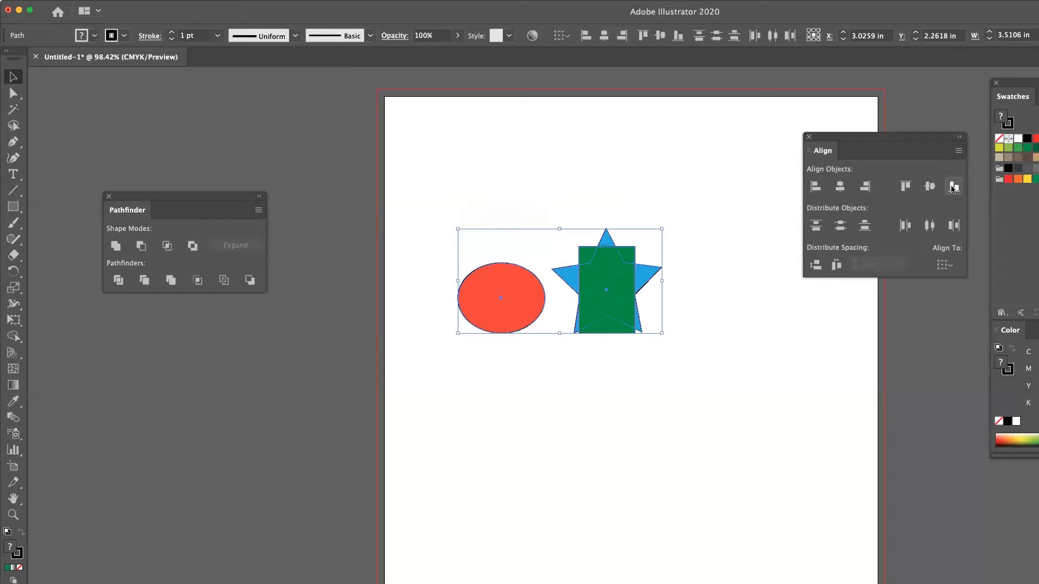
left_click(952, 186)
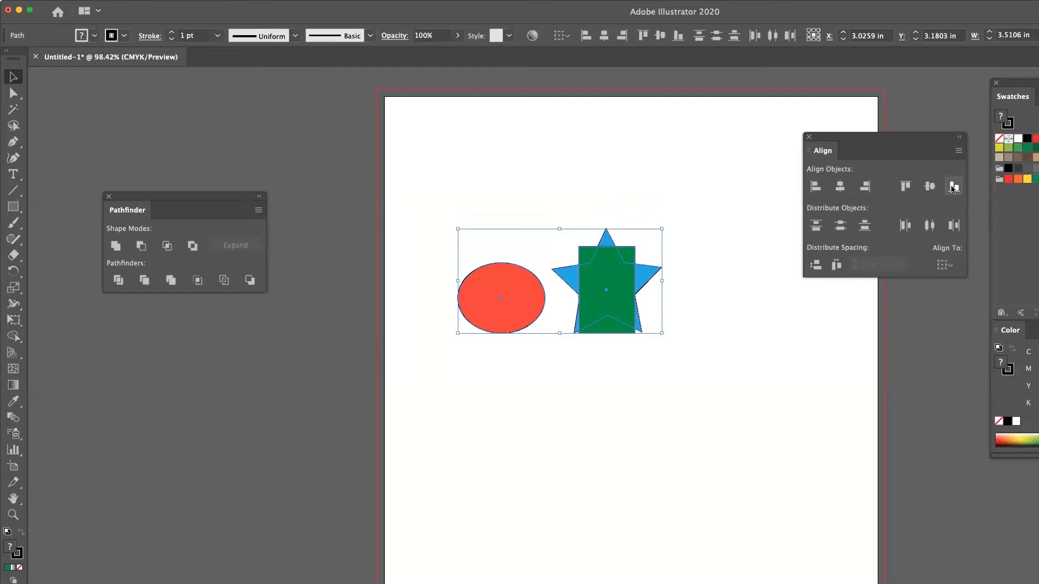
left_click(953, 186)
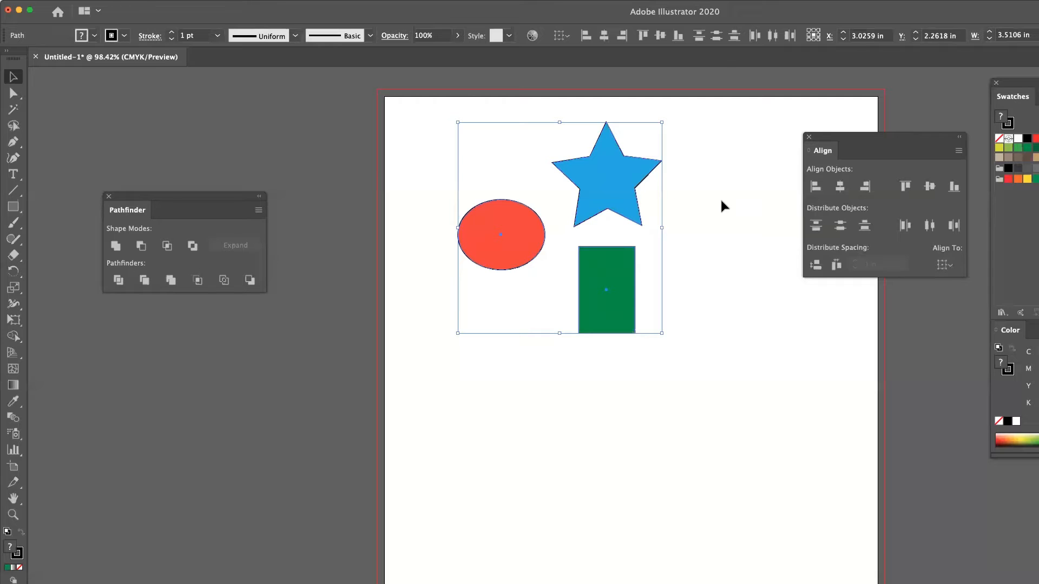
Drag the red ellipse until it sits centered beneath the green rectangle.
left_click_drag(560, 364, 652, 421)
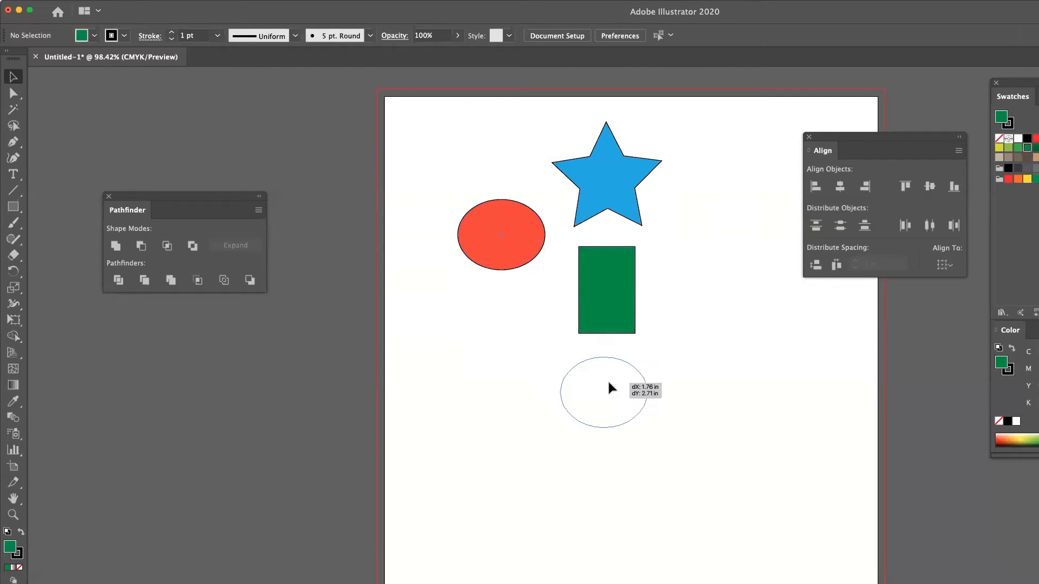
left_click_drag(609, 389, 605, 386)
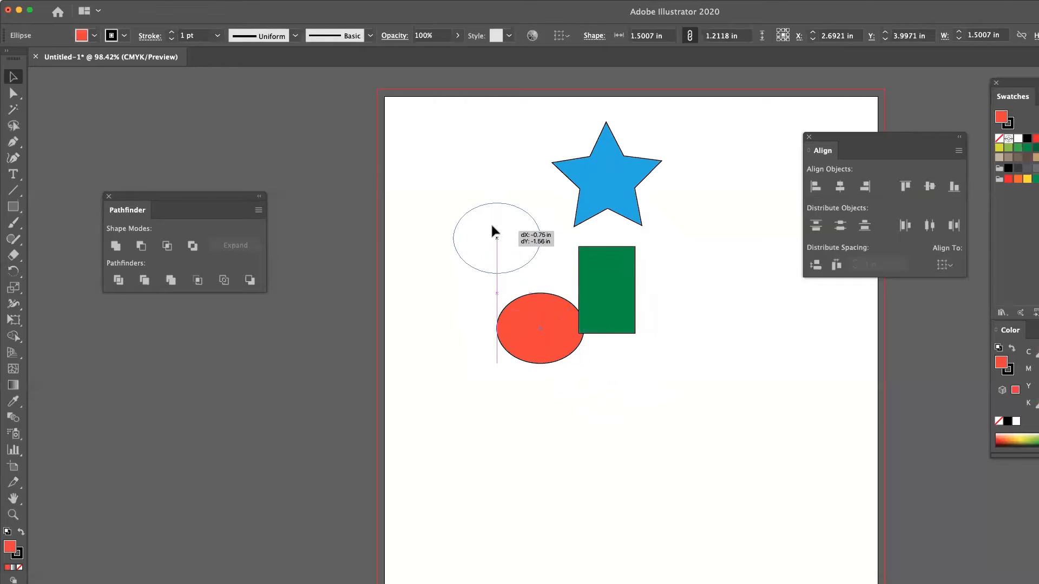
left_click_drag(540, 327, 492, 232)
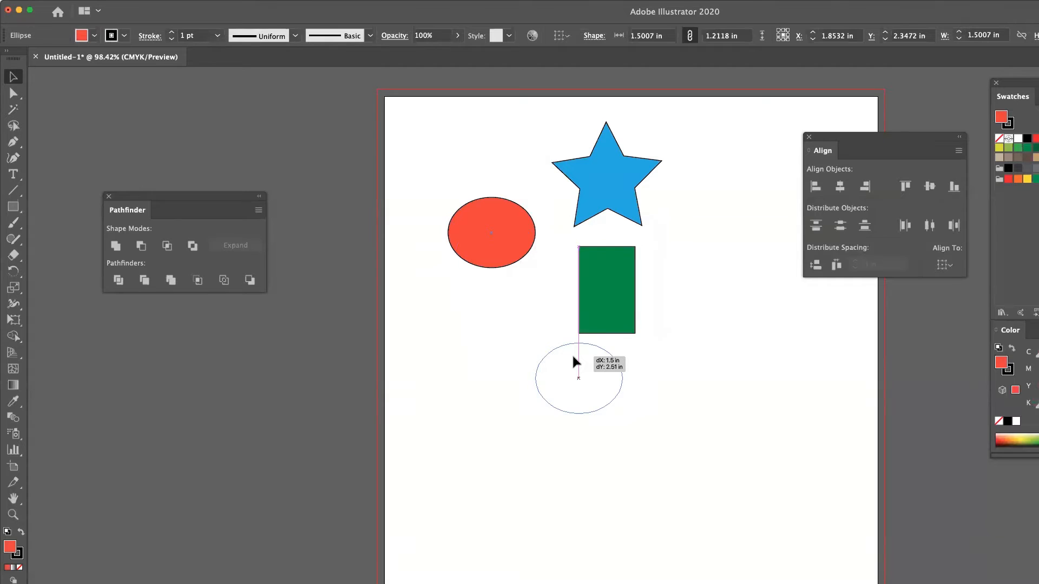
left_click_drag(578, 378, 578, 291)
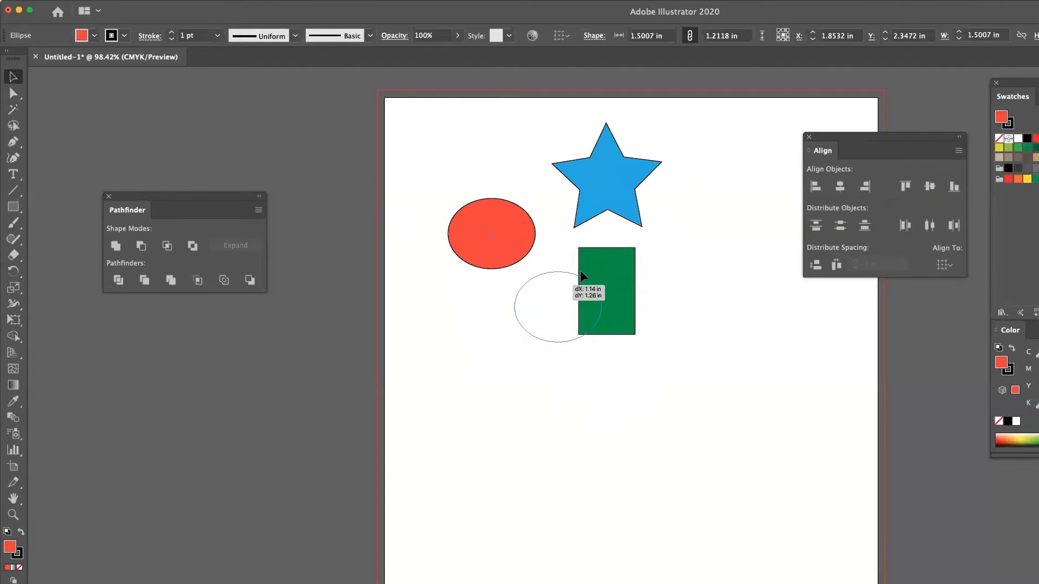
left_click_drag(560, 308, 608, 371)
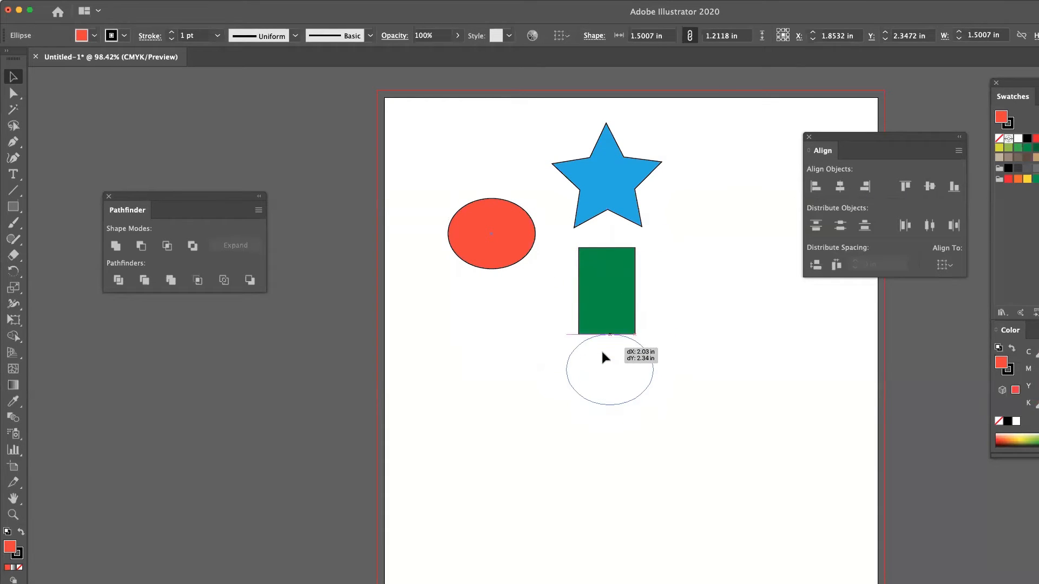
left_click_drag(608, 371, 605, 387)
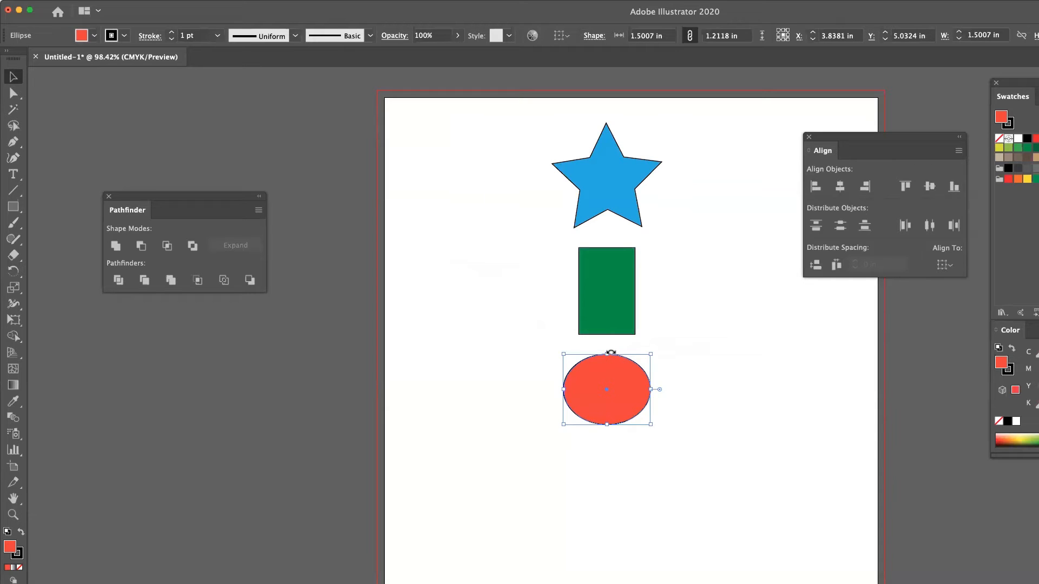
mouse_move(638, 254)
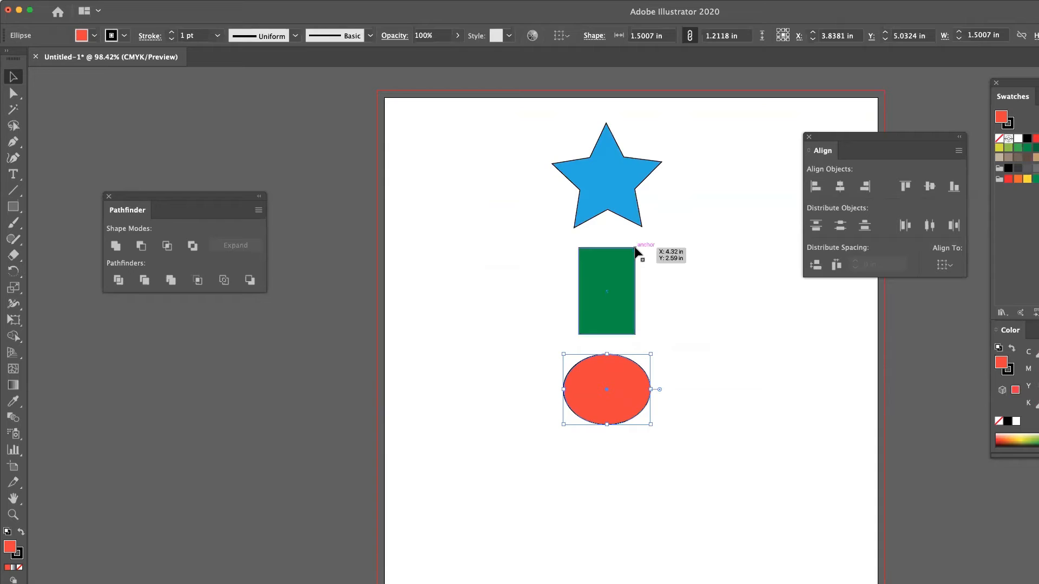
mouse_move(632, 341)
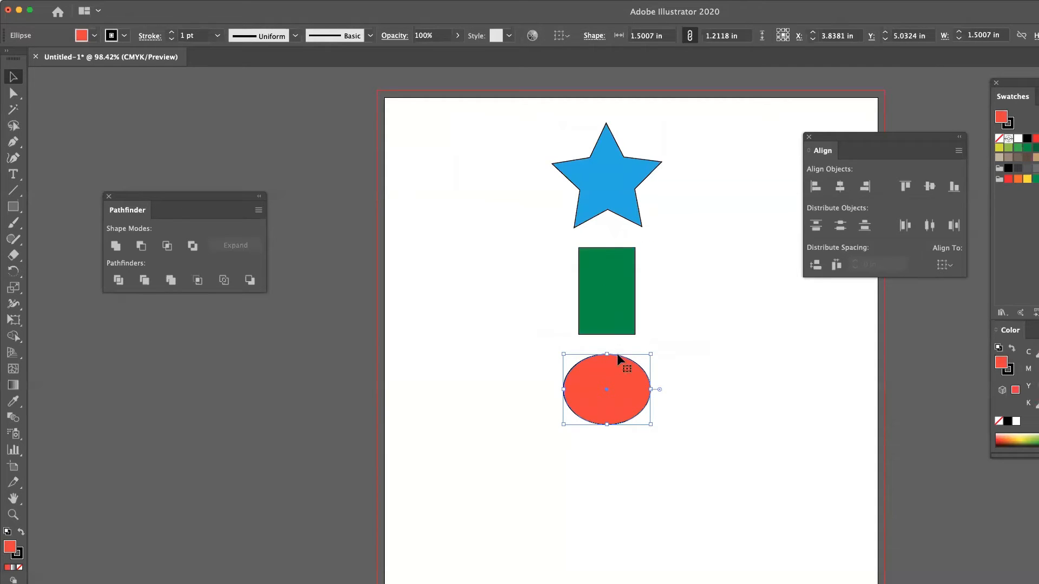
left_click(696, 353)
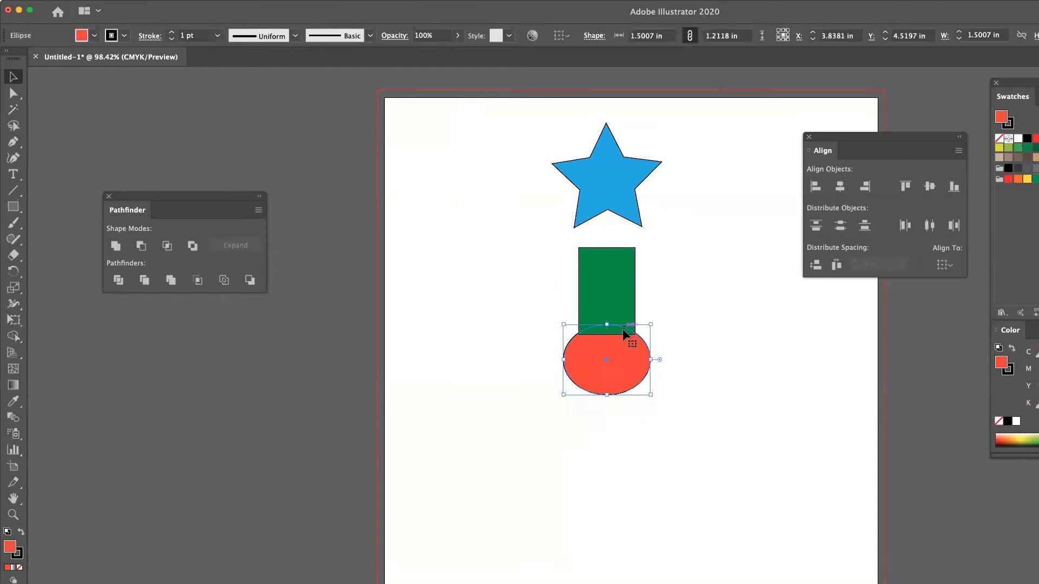
Raise the ellipse onto the rectangle's bottom, try Vertical Distribute Top and undo it.
left_click(673, 368)
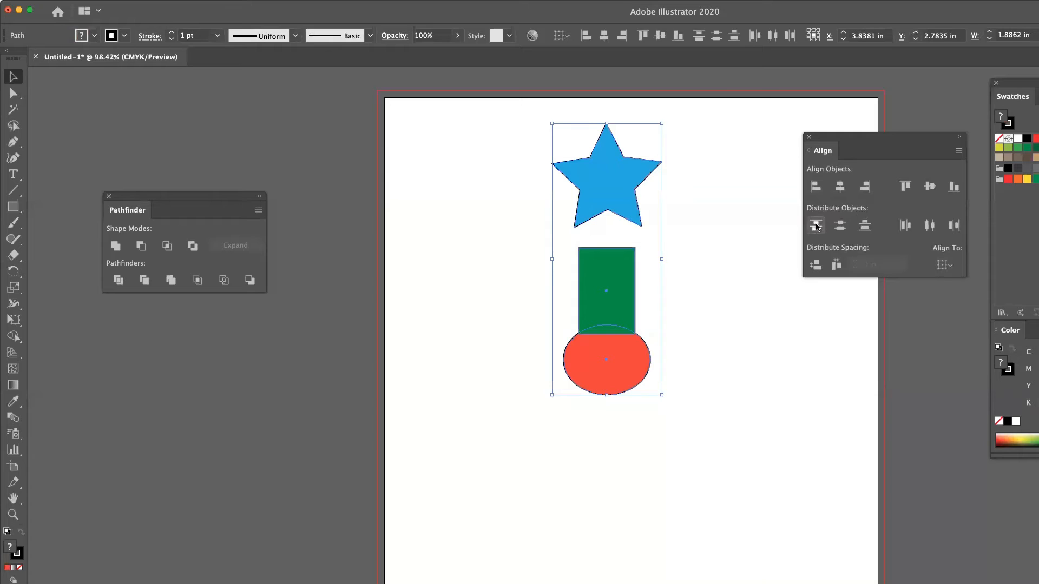
mouse_move(814, 225)
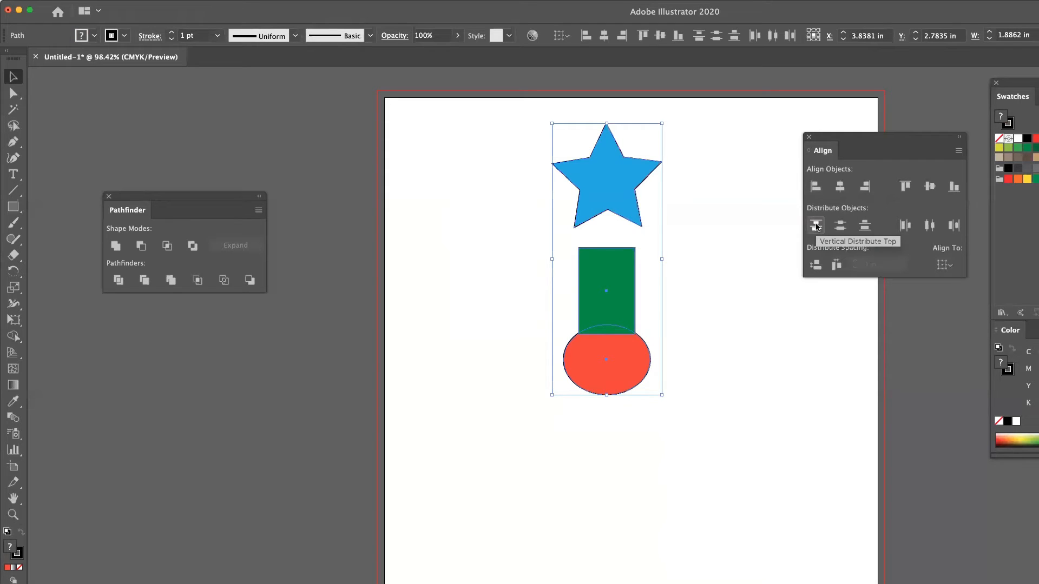
left_click(814, 225)
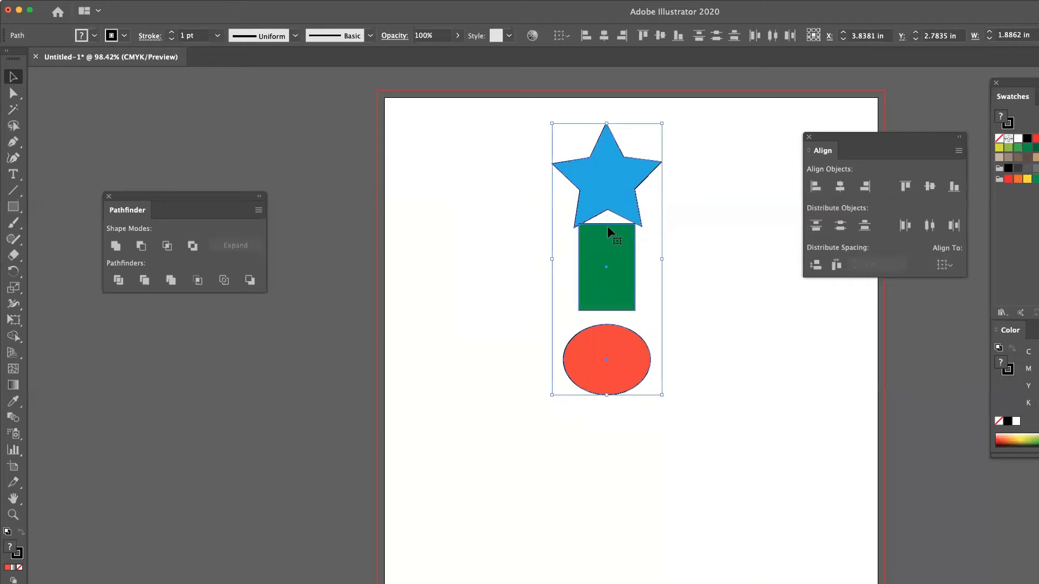
mouse_move(814, 225)
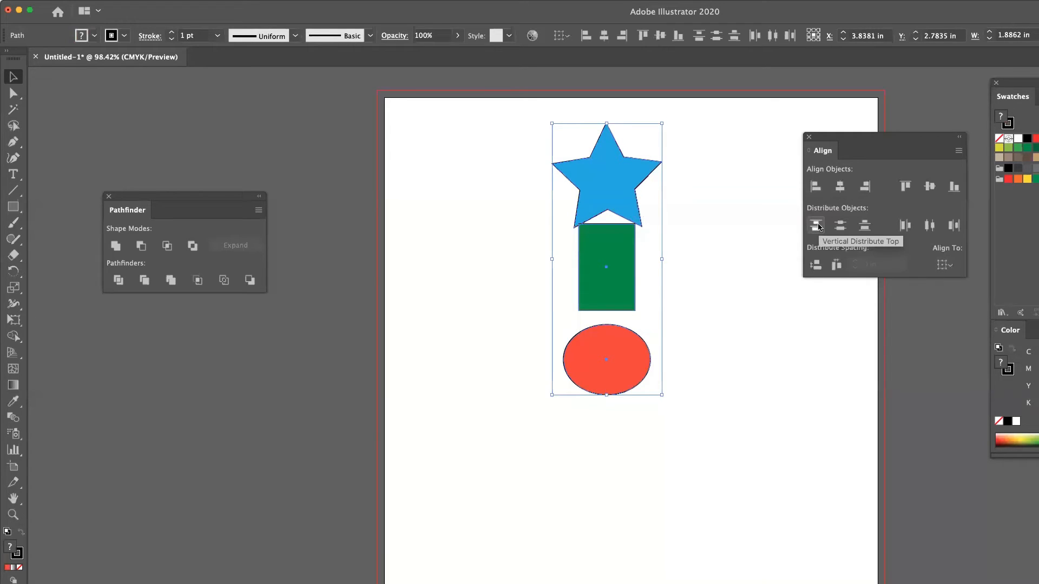
left_click(814, 225)
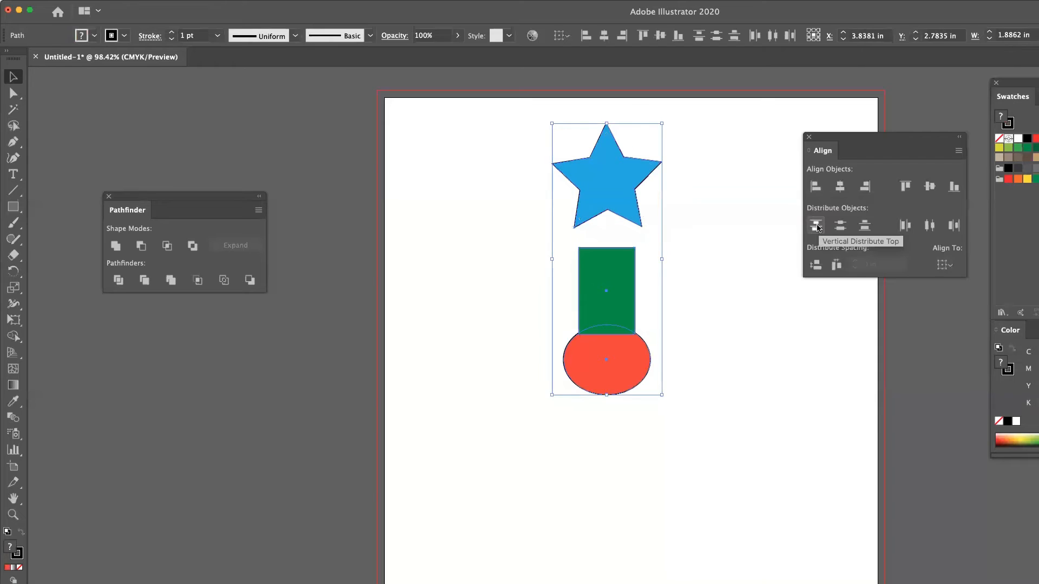
mouse_move(839, 225)
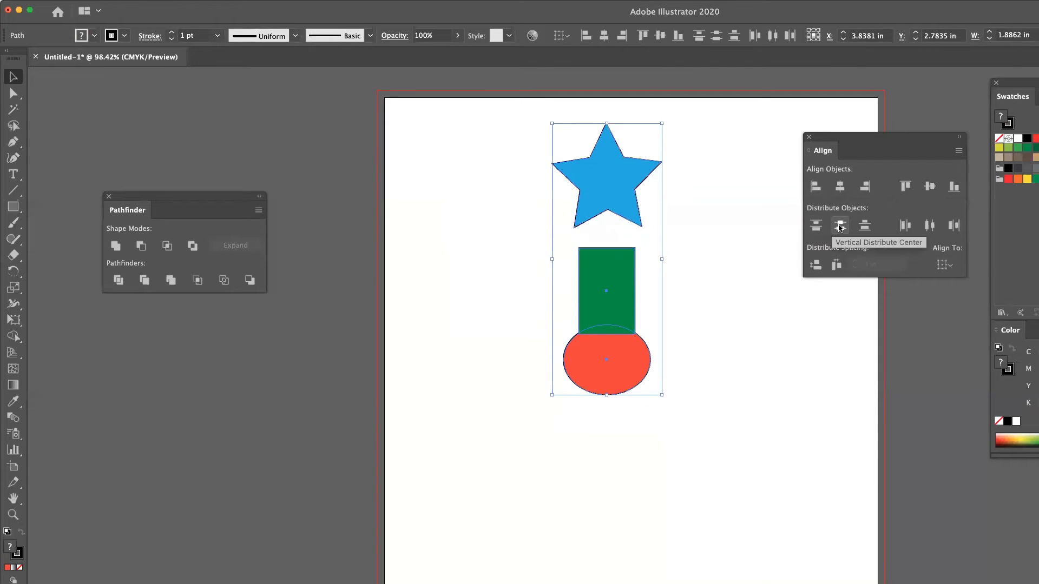
Try Vertical Distribute Center and Vertical Distribute Bottom, undoing each.
left_click(840, 225)
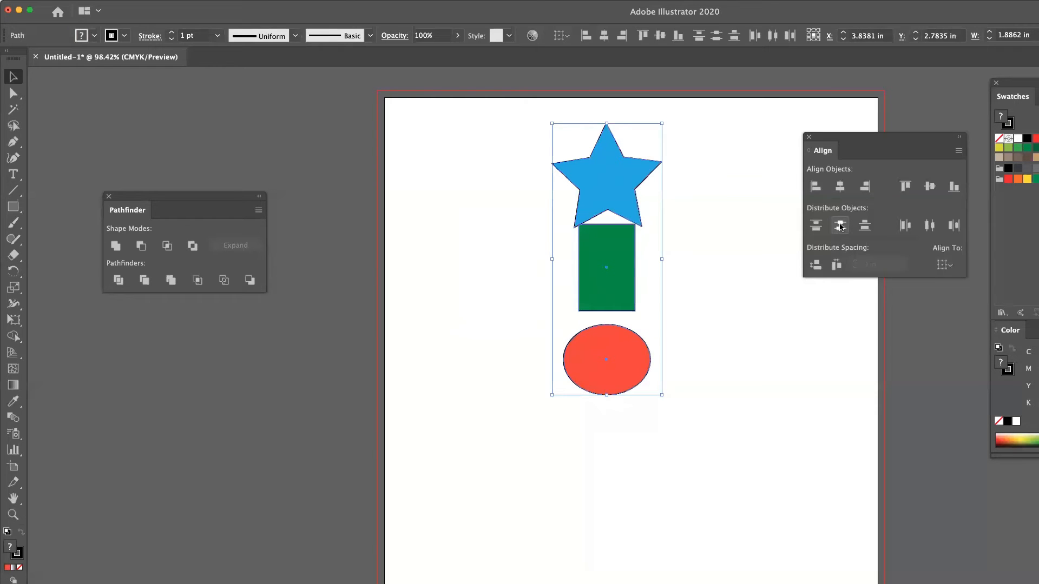
left_click(864, 225)
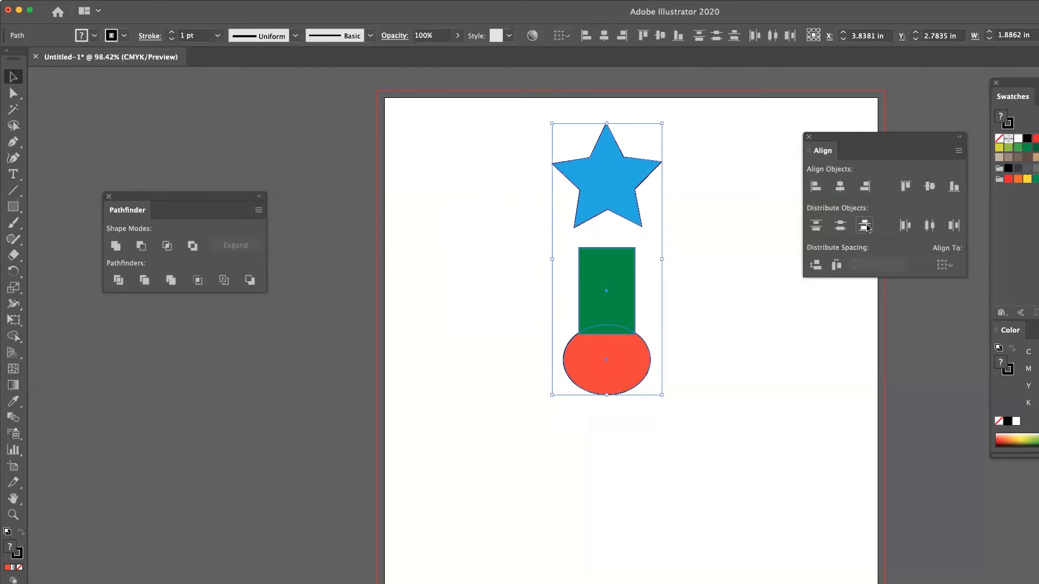
left_click(864, 226)
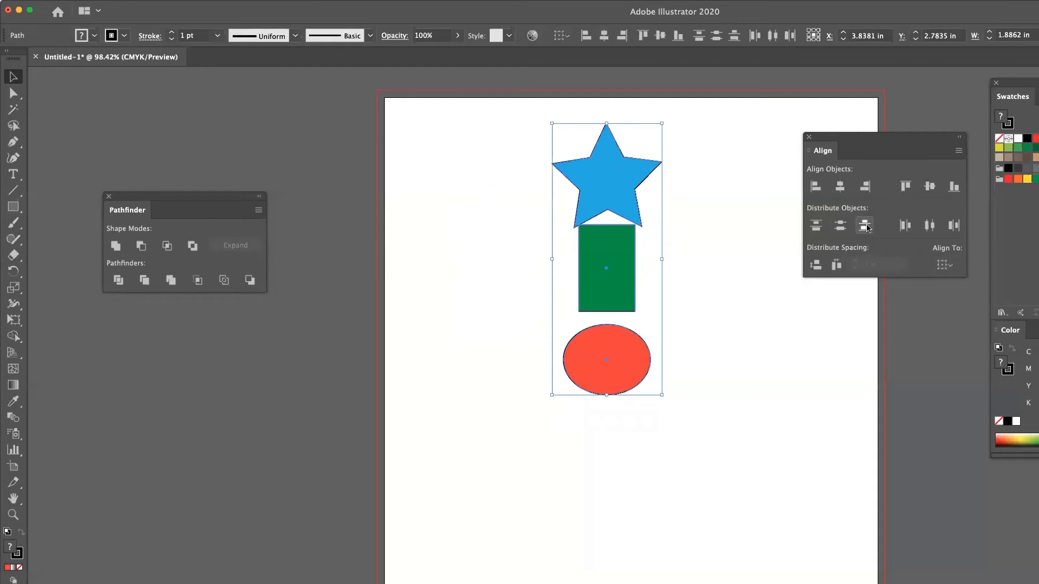
left_click(864, 225)
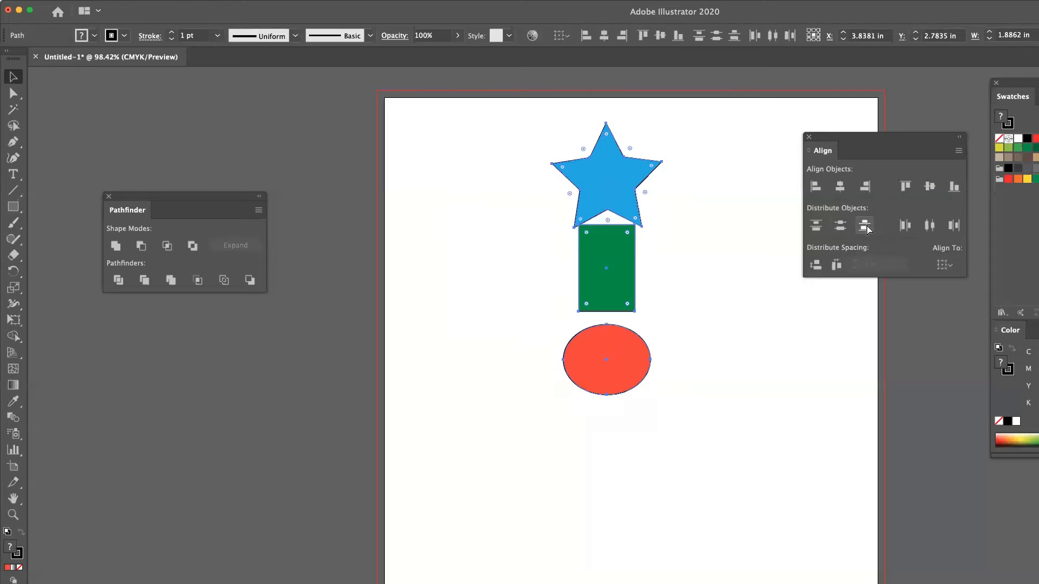
left_click(864, 225)
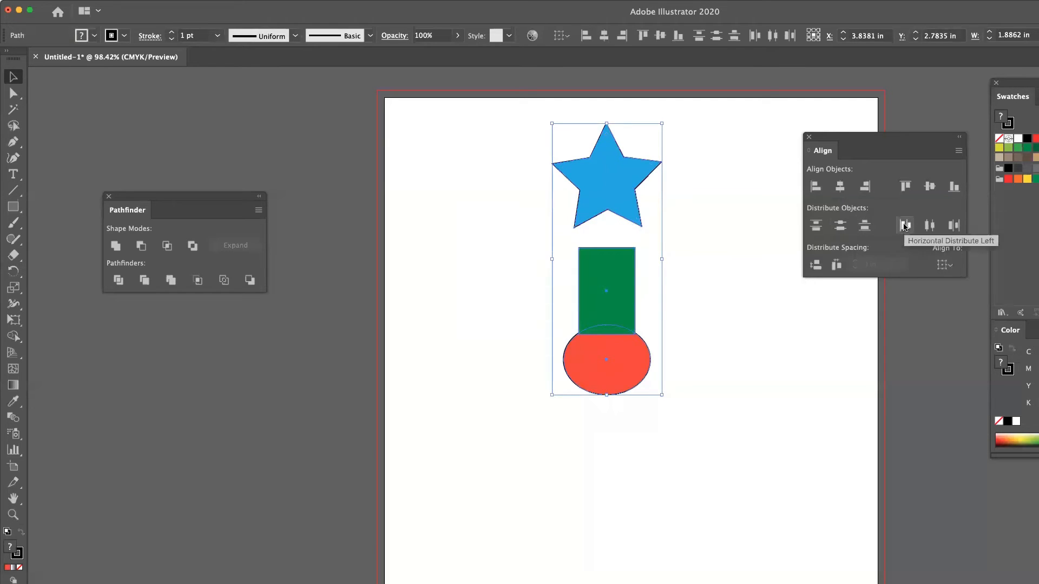
Try a horizontal distribution, undo it, then distribute the shapes vertically so they no longer overlap.
left_click(905, 225)
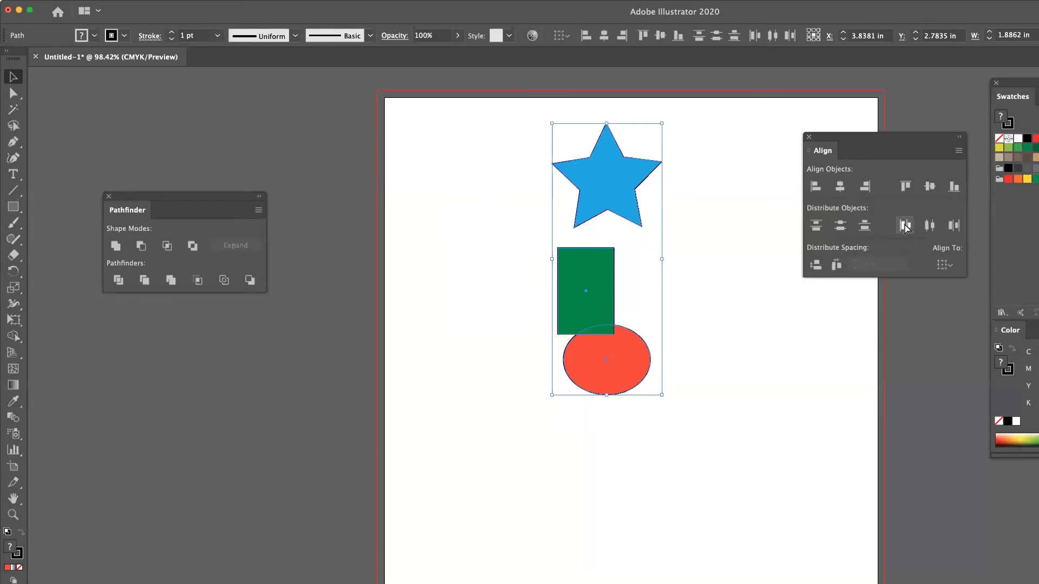
left_click(928, 225)
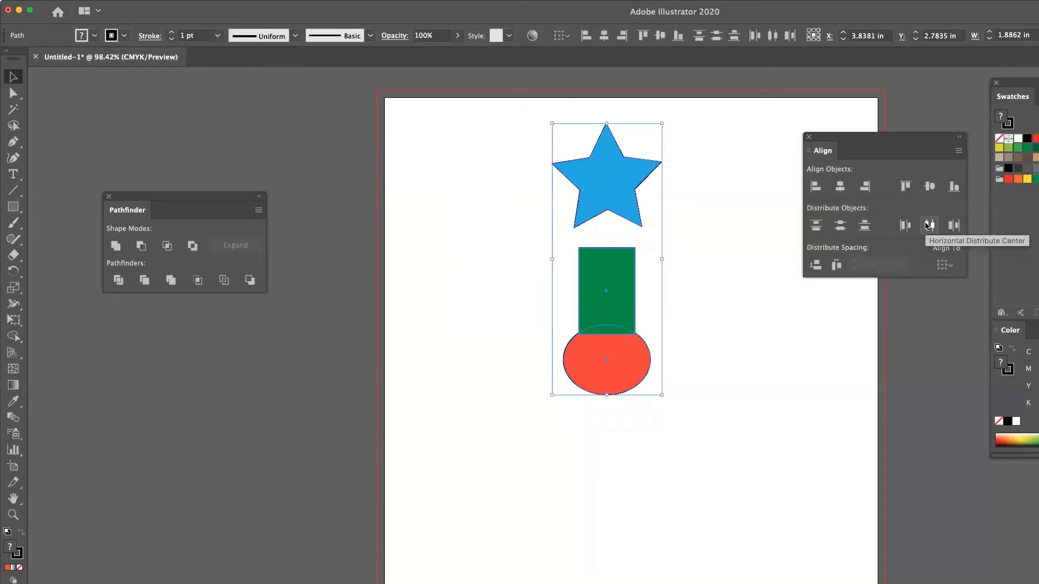
left_click(928, 225)
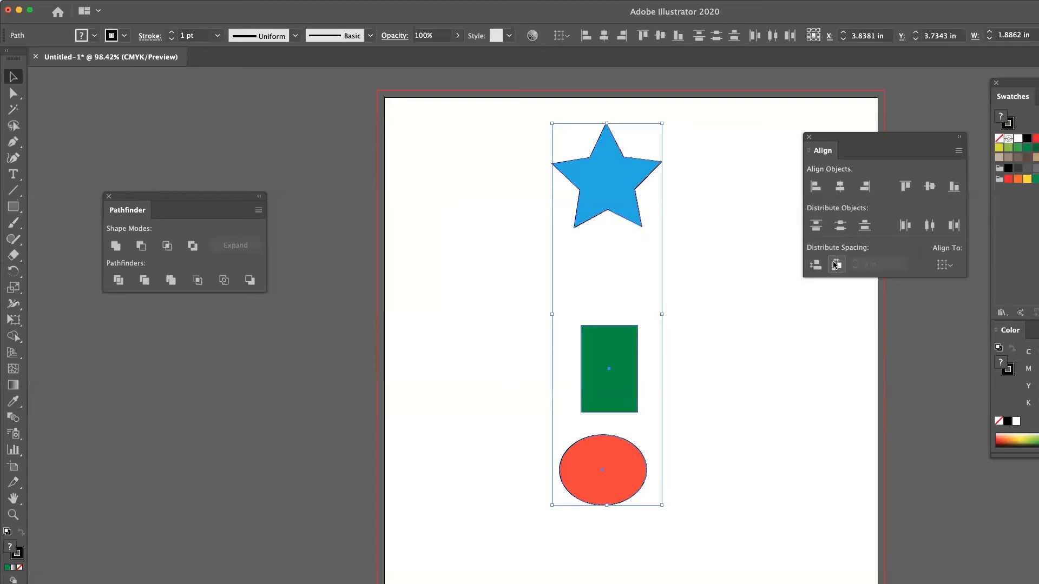
mouse_move(815, 264)
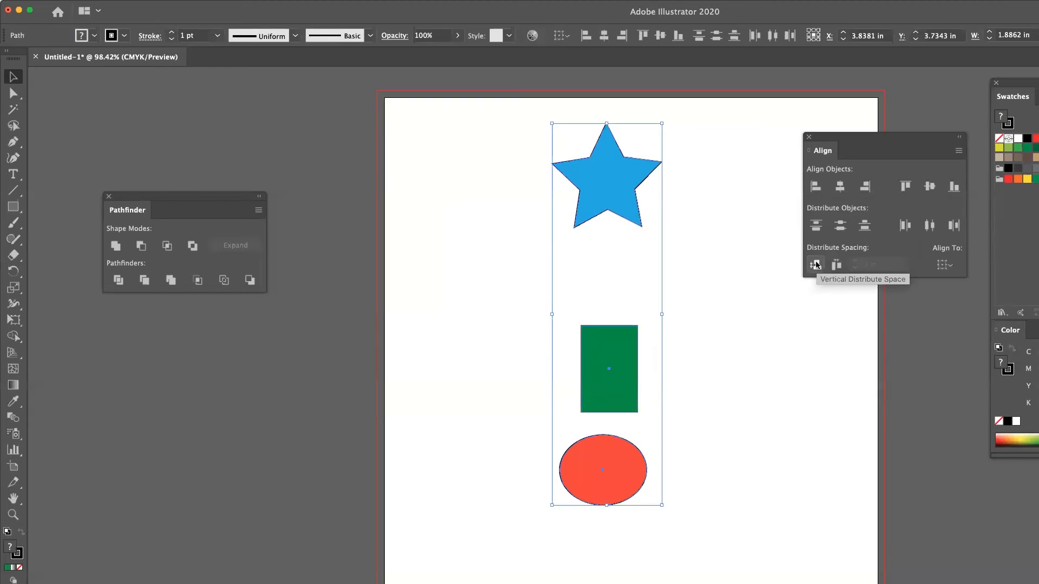
Apply Vertical Distribute Space, undo to compare, then reapply the equal gaps.
left_click(814, 265)
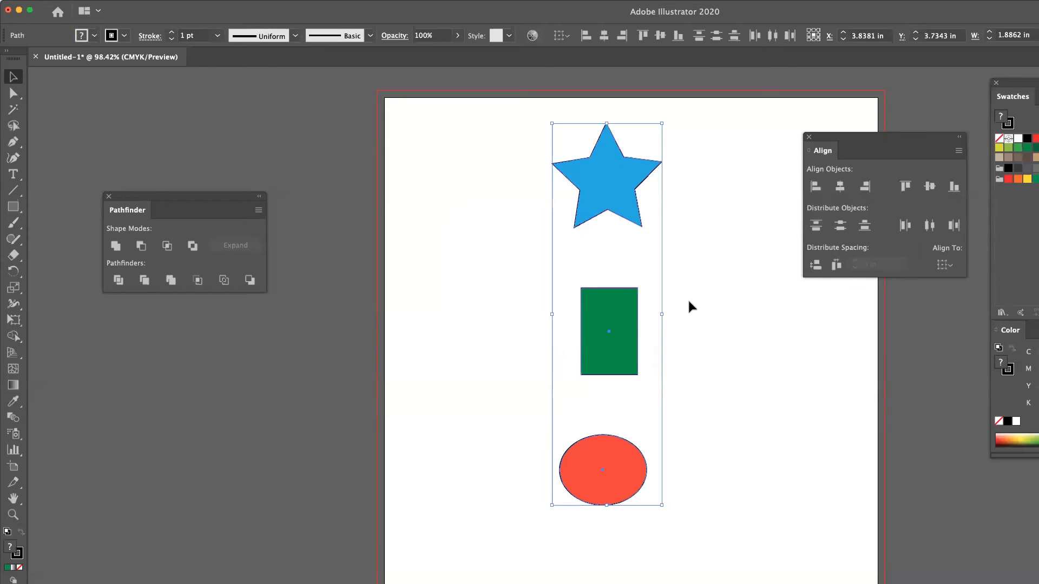
left_click(815, 264)
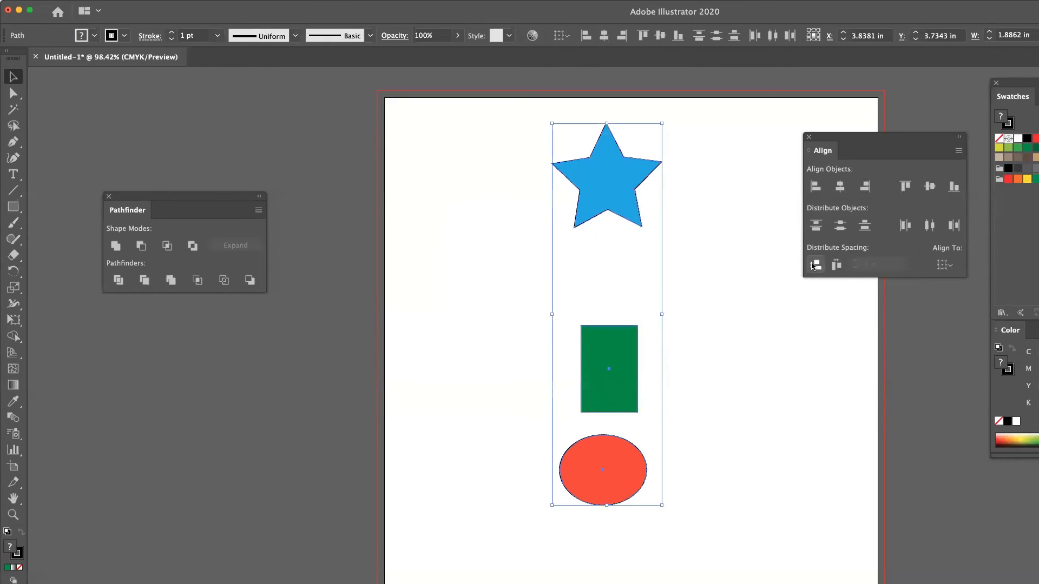
left_click(814, 264)
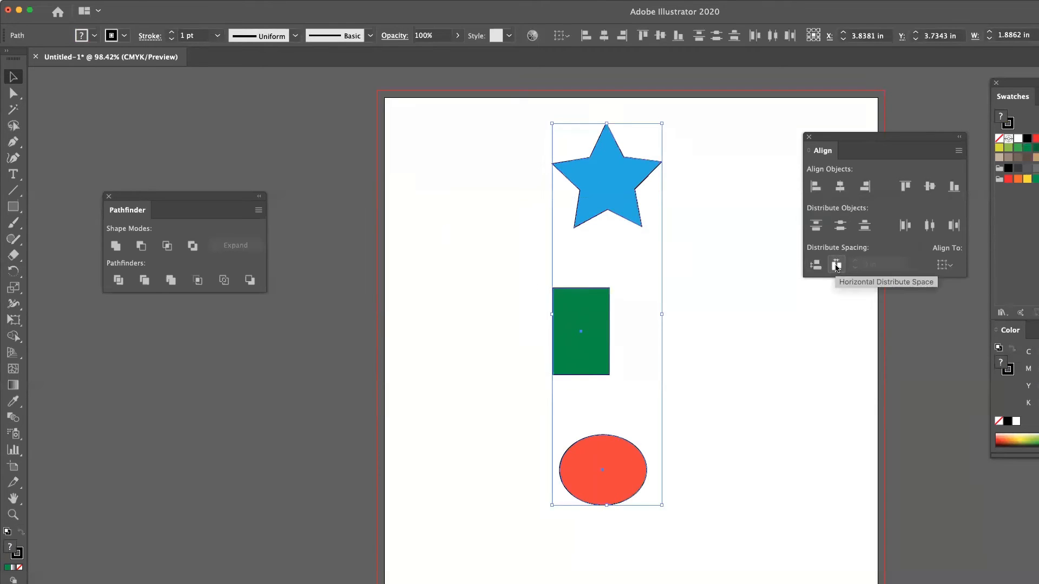
left_click(835, 265)
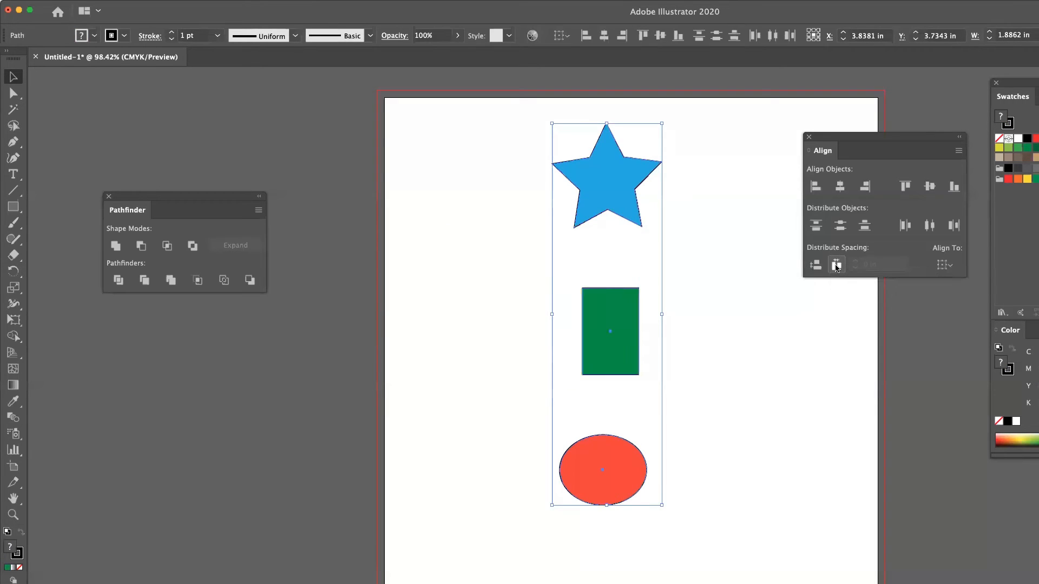
left_click(836, 264)
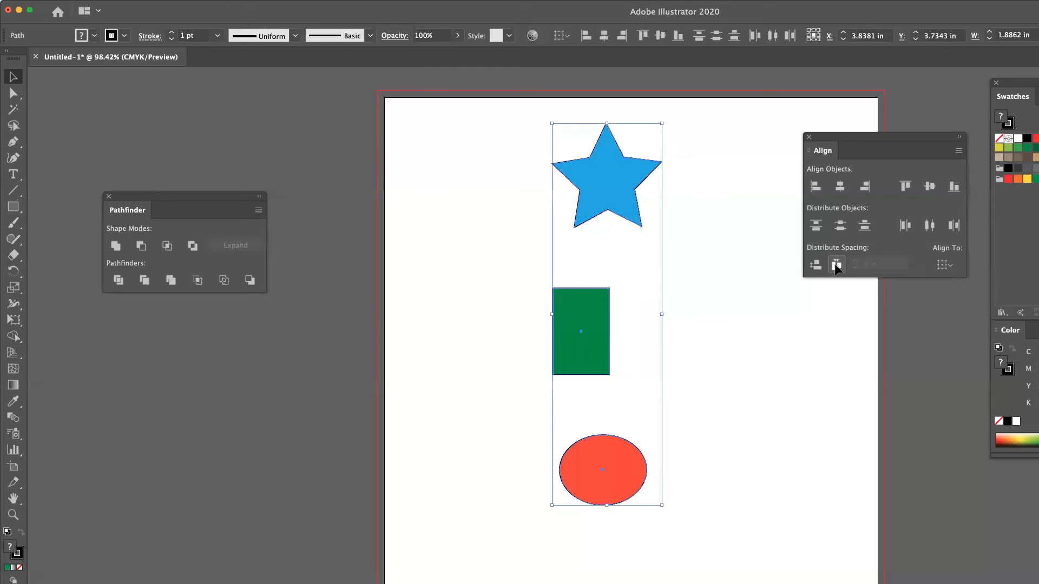
left_click(835, 264)
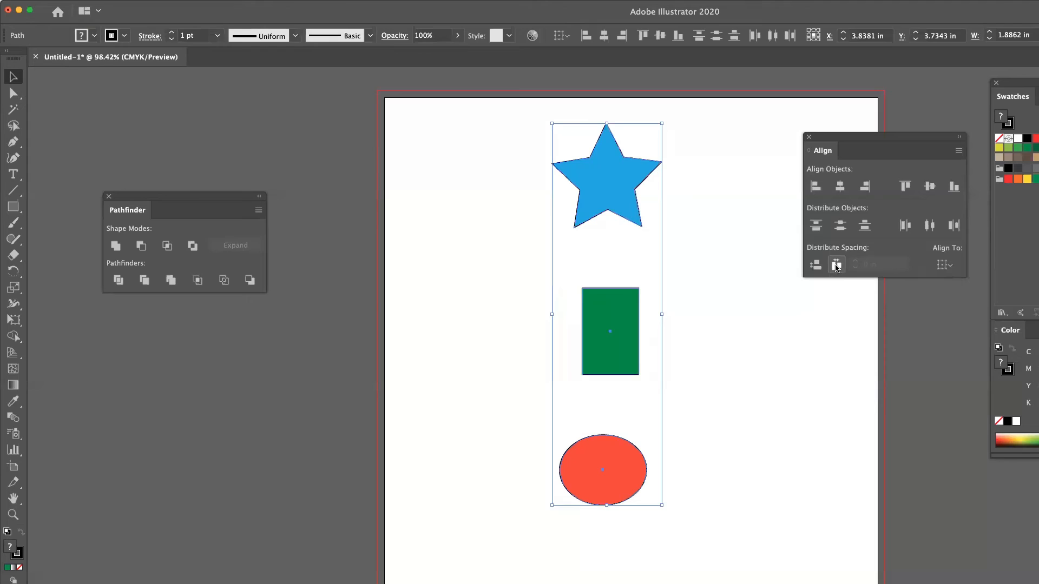
left_click(836, 264)
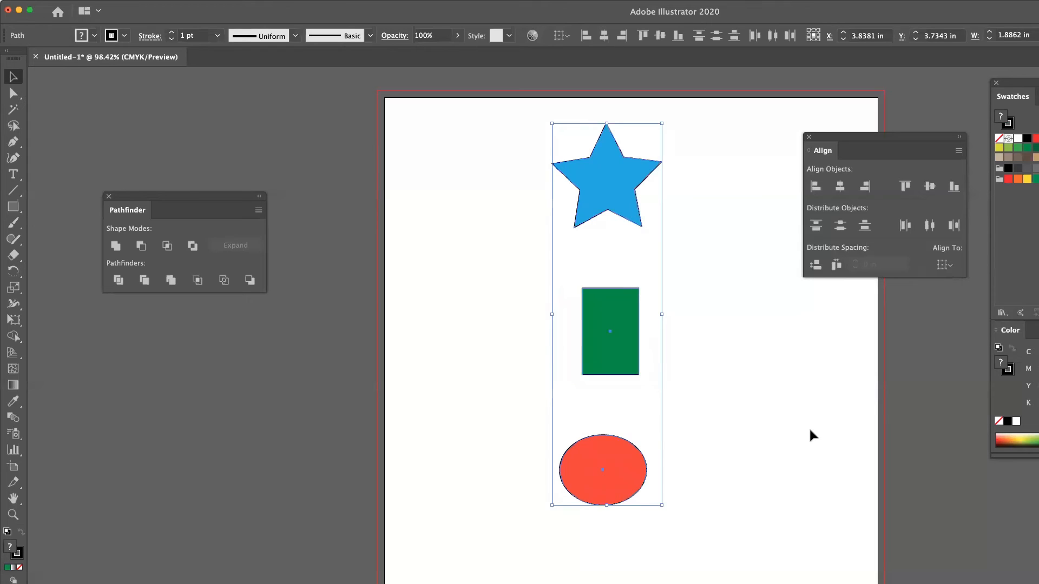
mouse_move(939, 294)
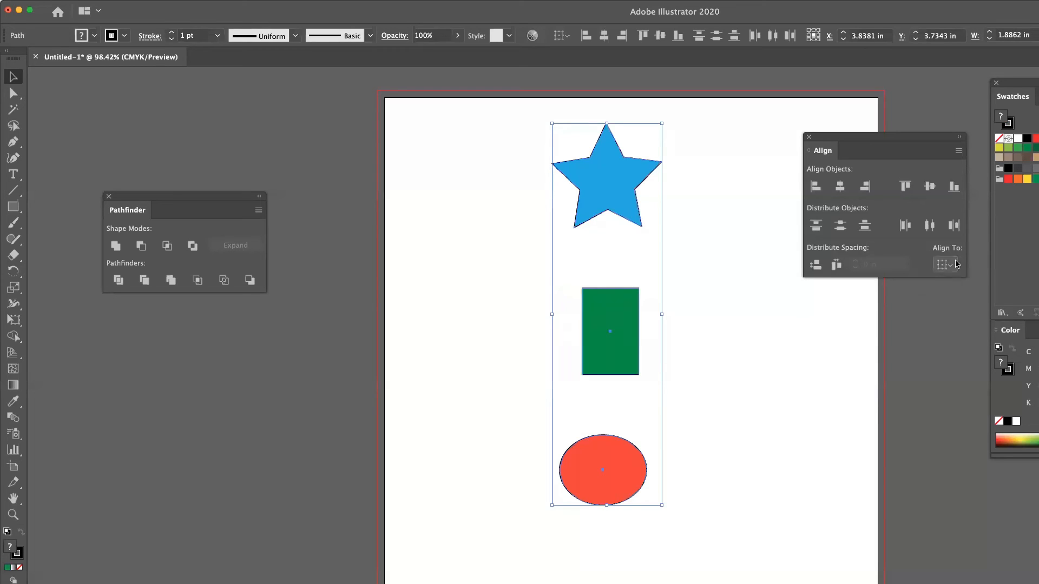
mouse_move(944, 264)
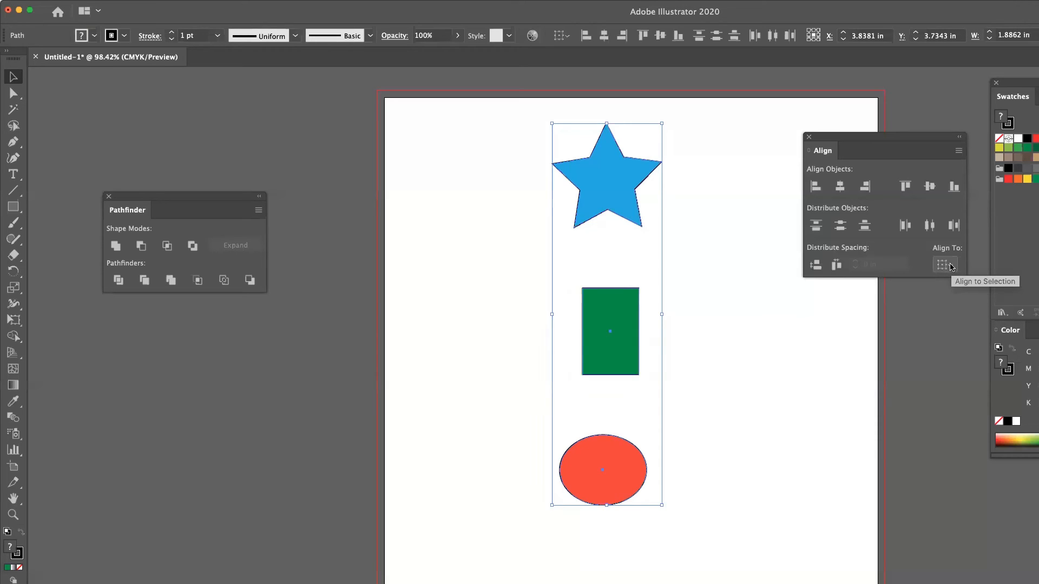
Choose Align to Key Object from the Align To options so the star is the key object.
left_click(943, 264)
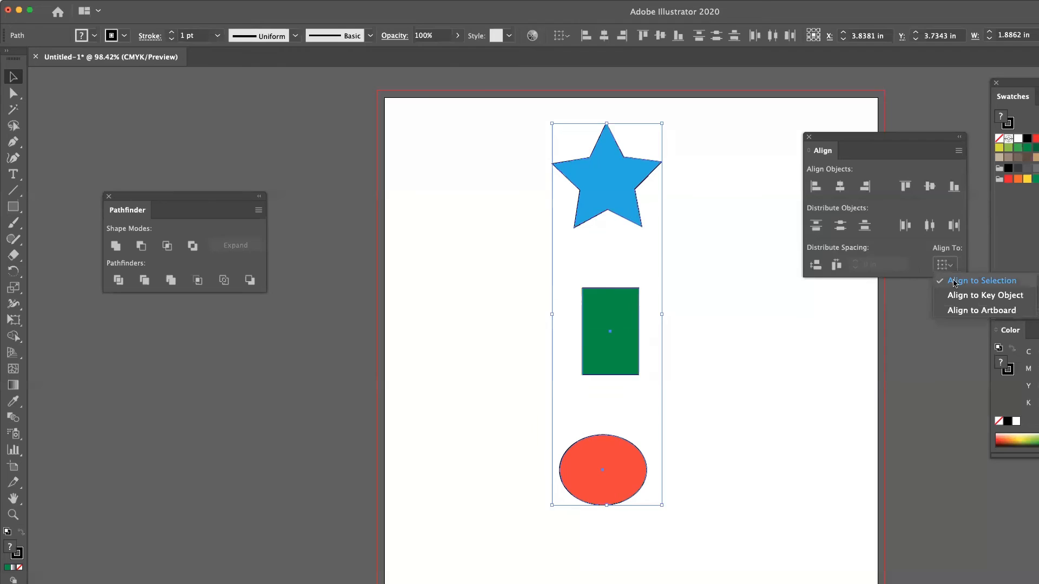
mouse_move(955, 312)
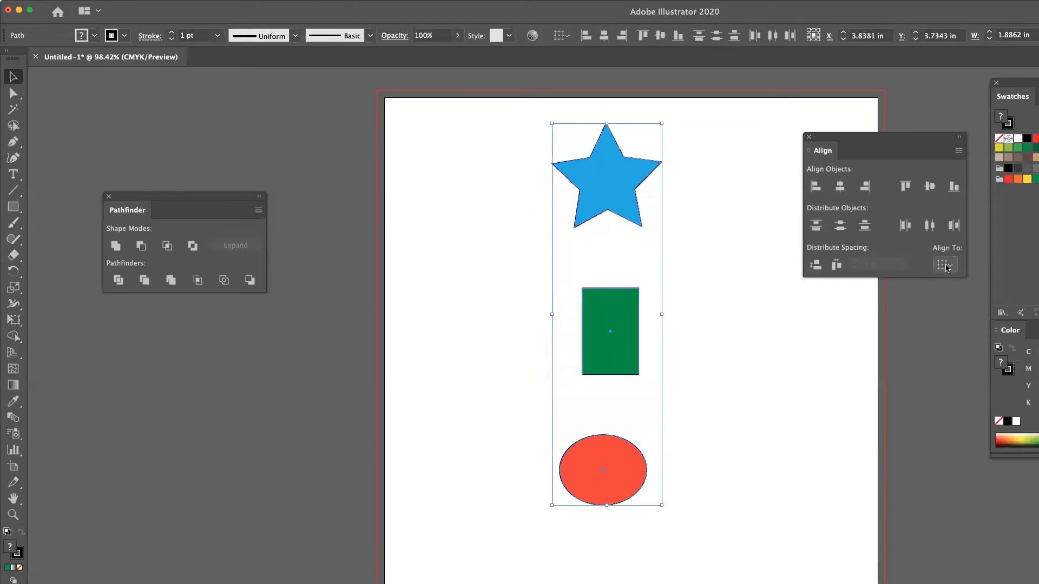
left_click(943, 264)
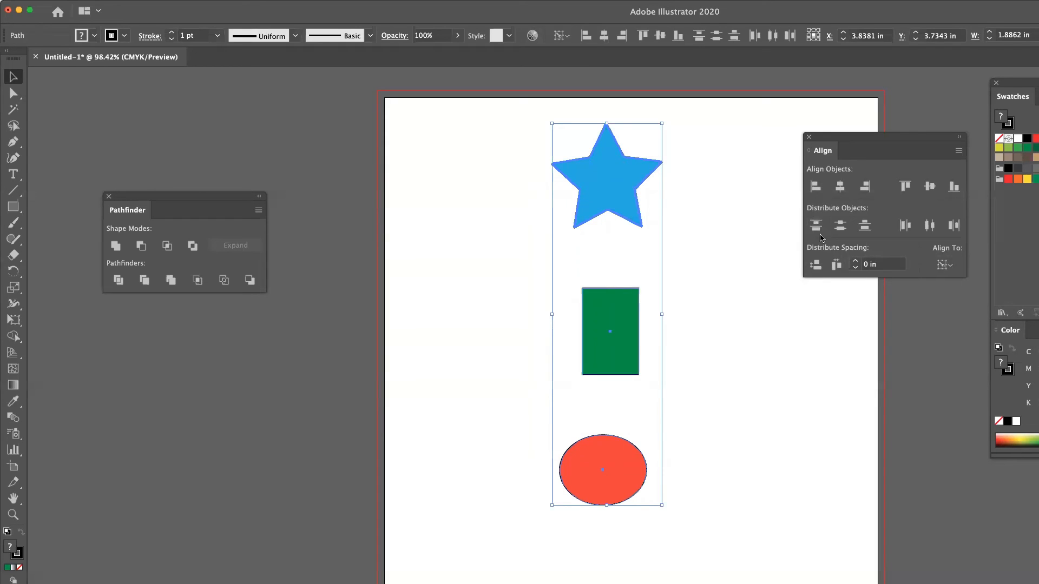
mouse_move(852, 263)
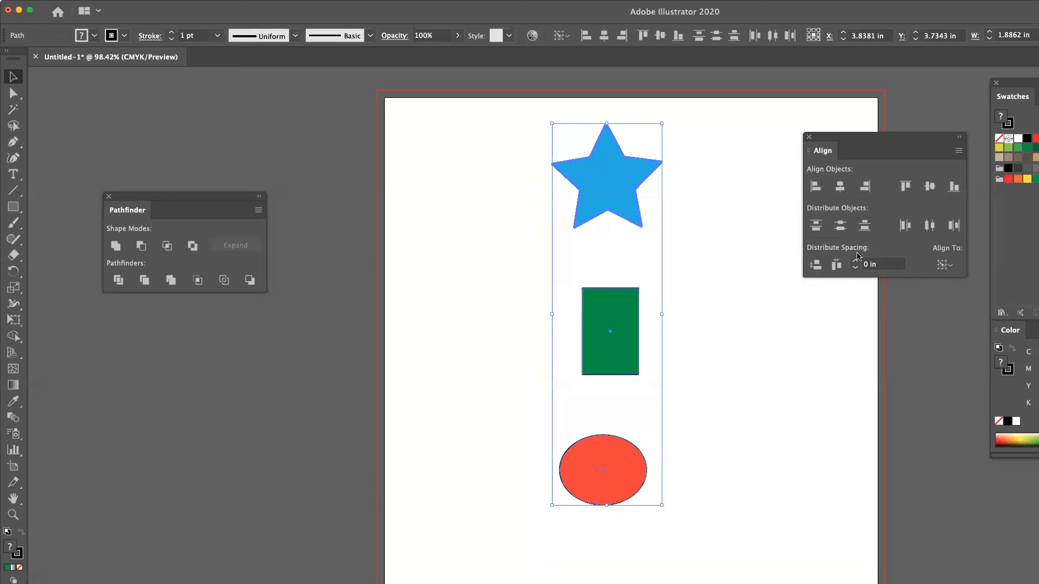
Enter 0.125 in in the Distribute Spacing field for the gap between shapes.
type("0.125 in")
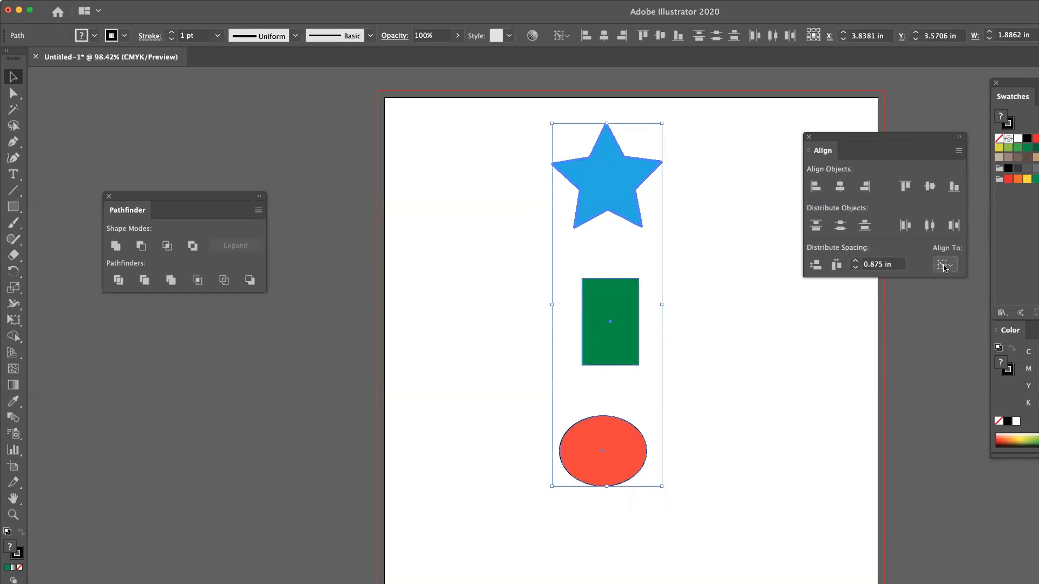
Switch Align To to Align to Artboard and distribute vertical space so the shapes span the artboard height.
left_click(943, 265)
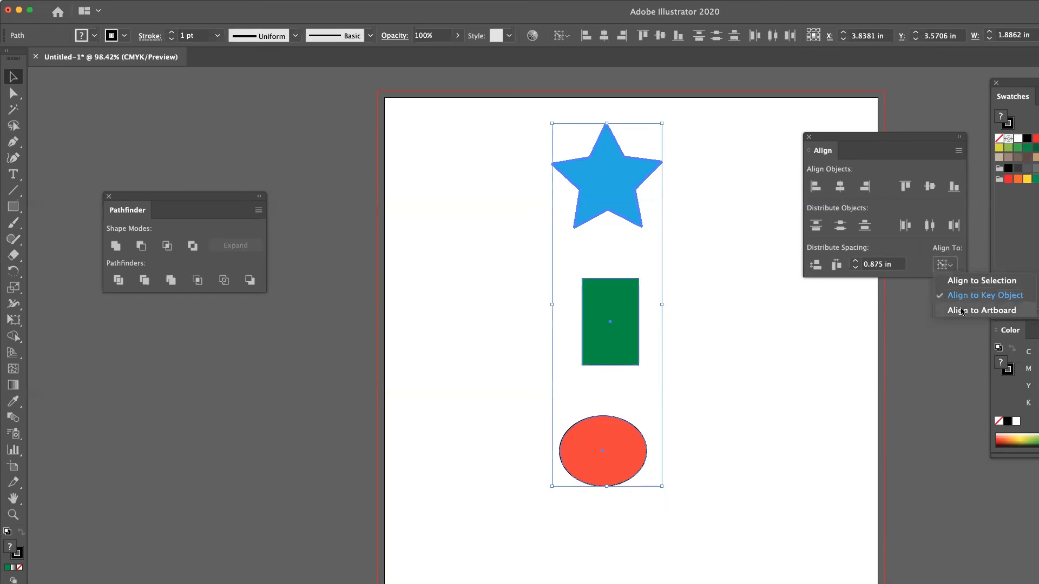
left_click(982, 294)
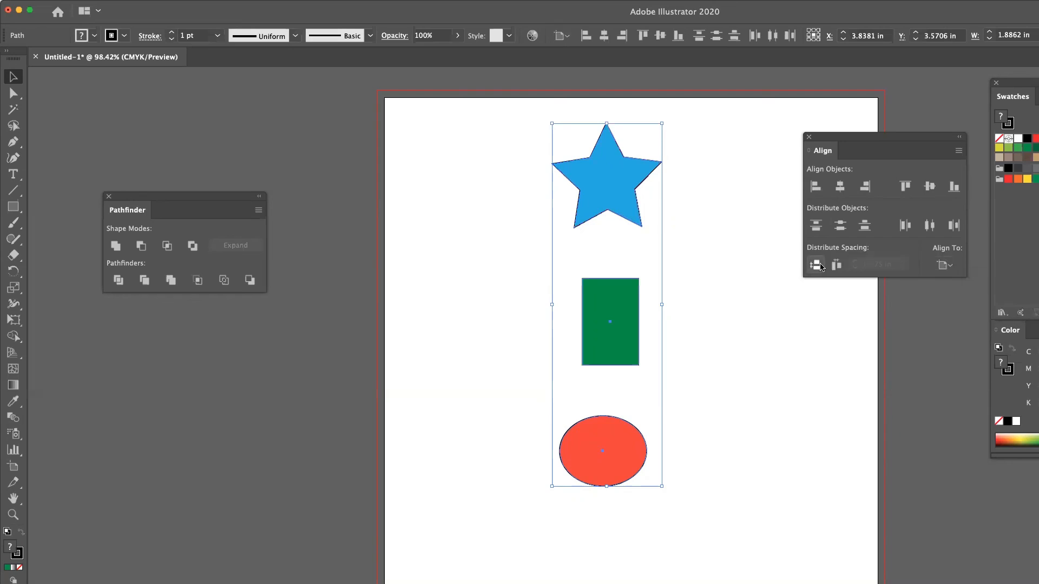
left_click(815, 265)
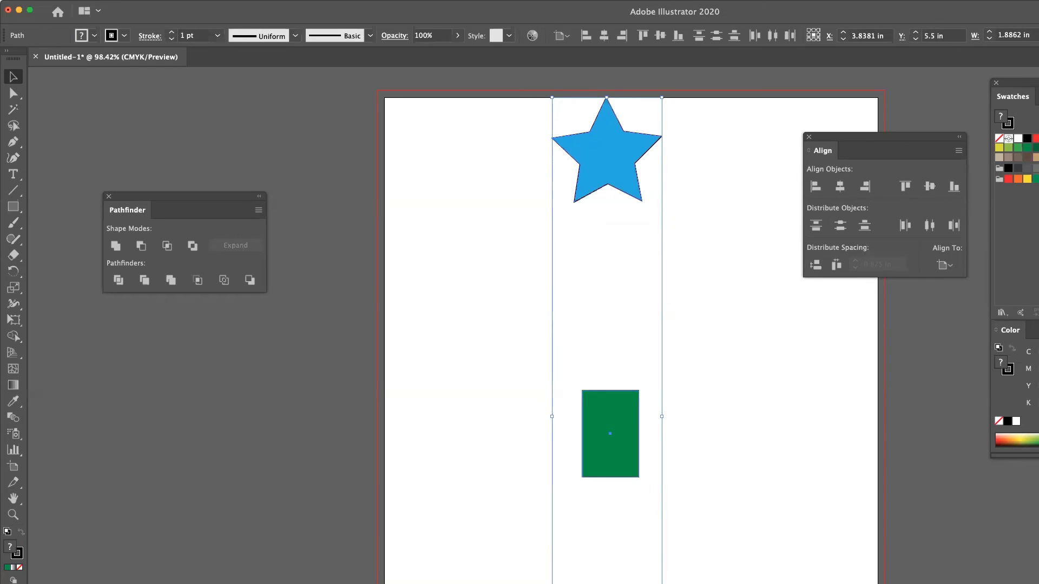
mouse_move(614, 475)
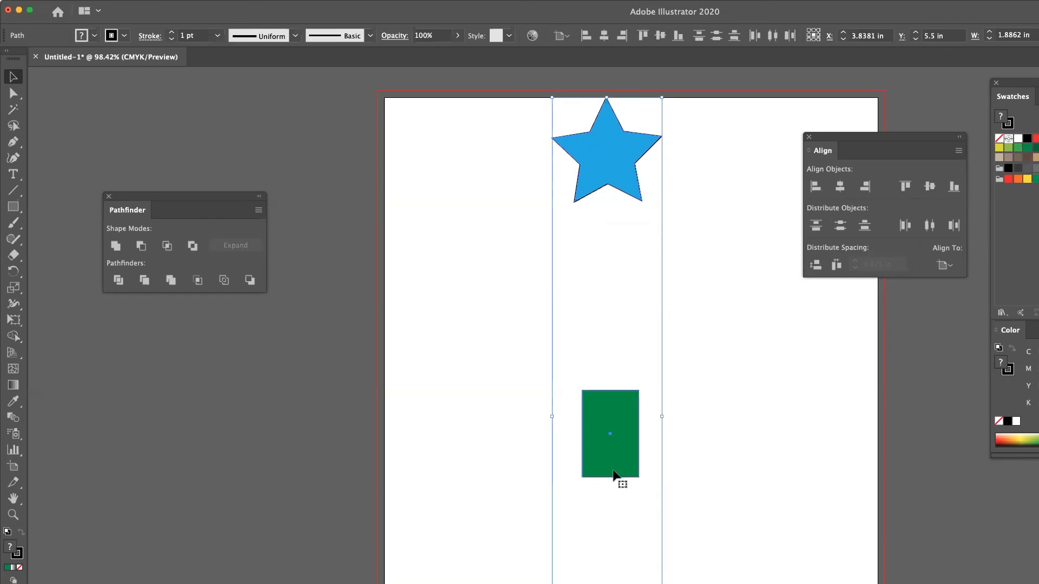
mouse_move(612, 371)
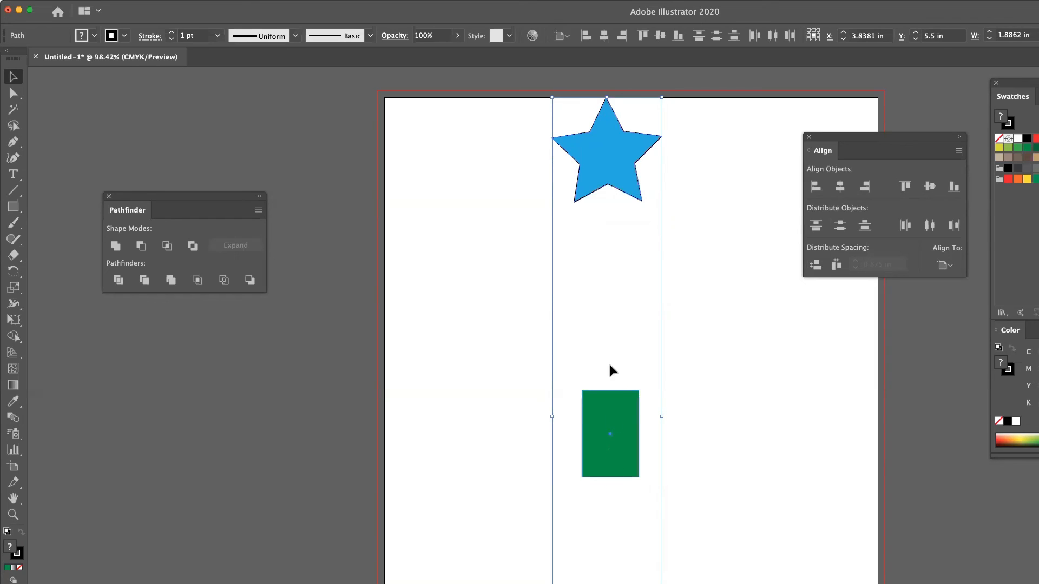
mouse_move(744, 368)
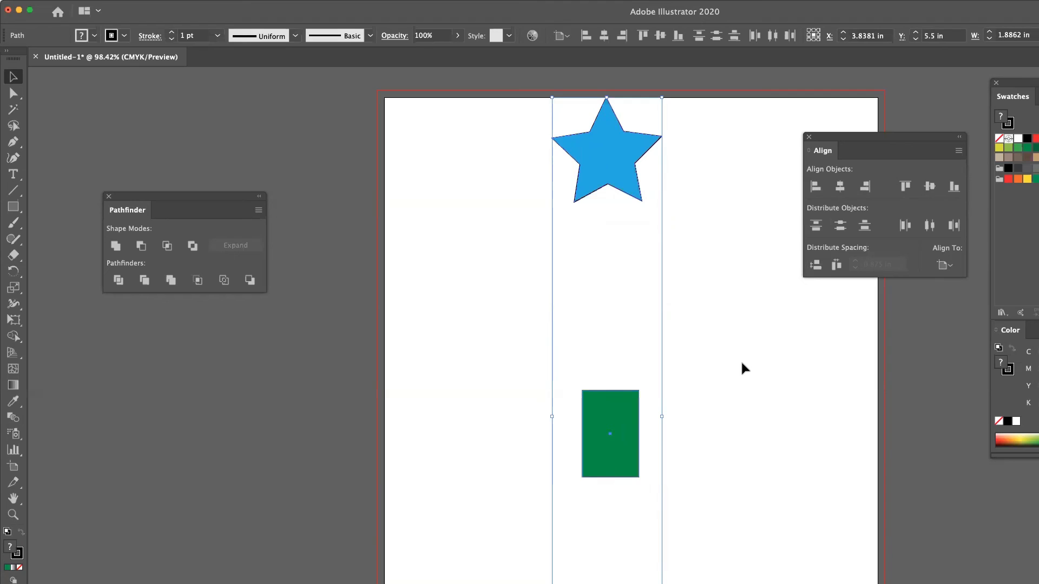